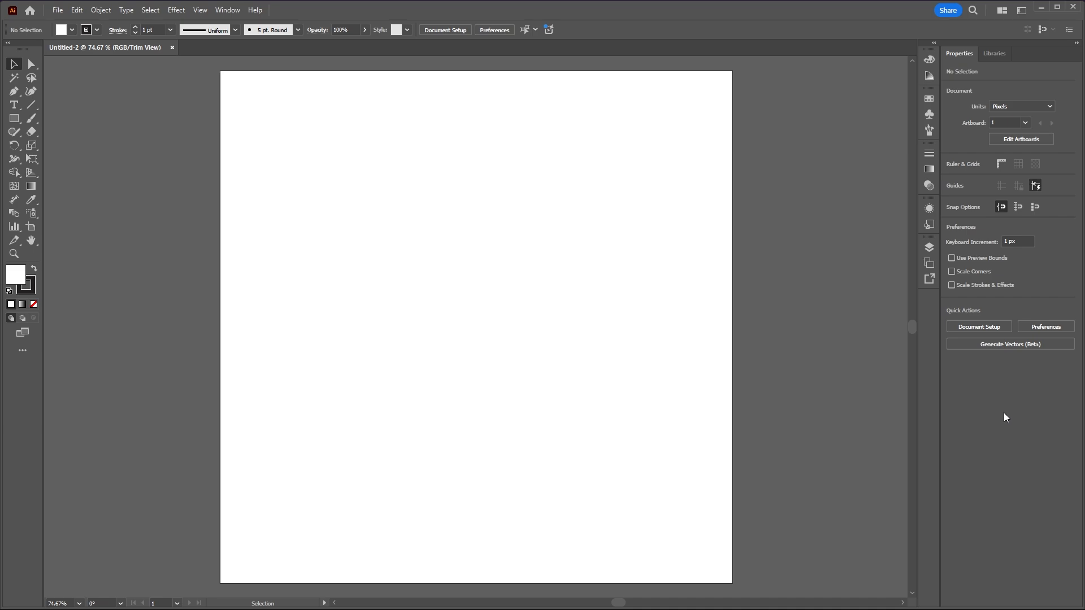
# Choose the Polar Grid Tool from the Line Segment flyout to draw a centred radial grid
pyautogui.click(32, 104)
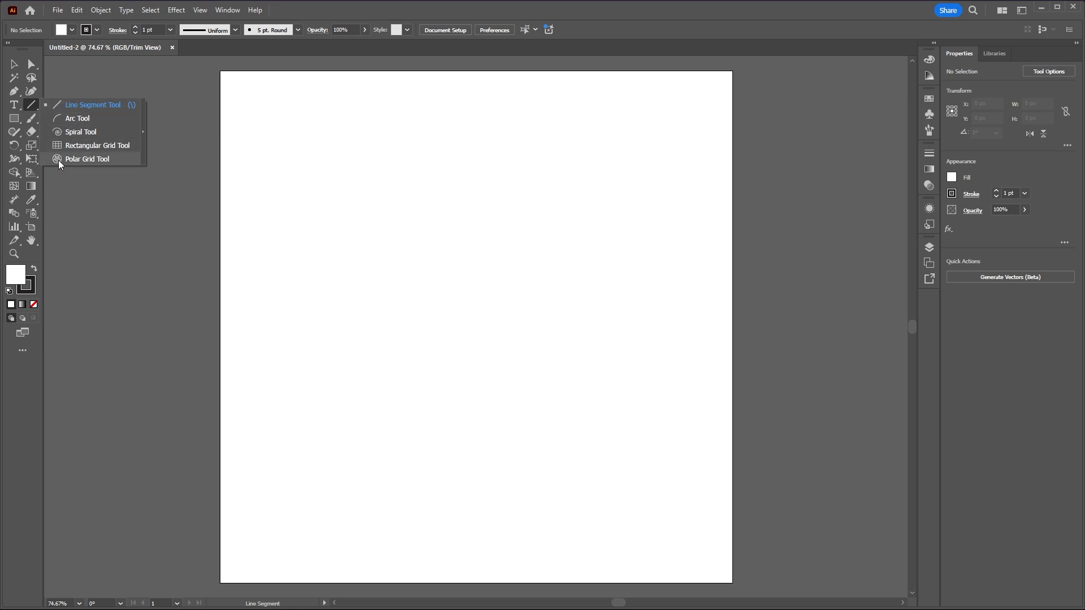
pyautogui.click(87, 158)
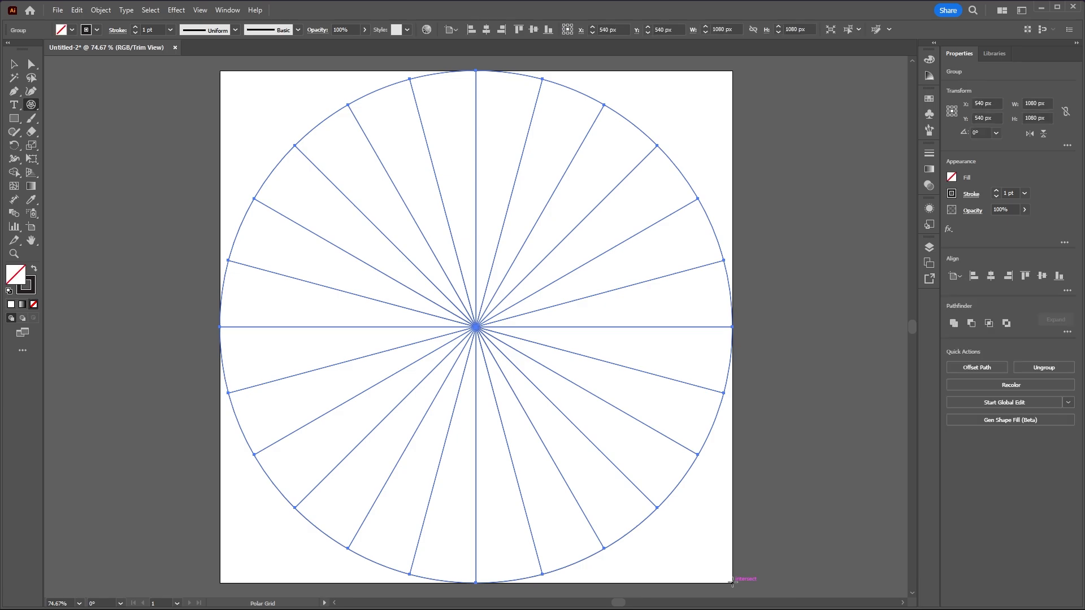
pyautogui.moveTo(581, 278)
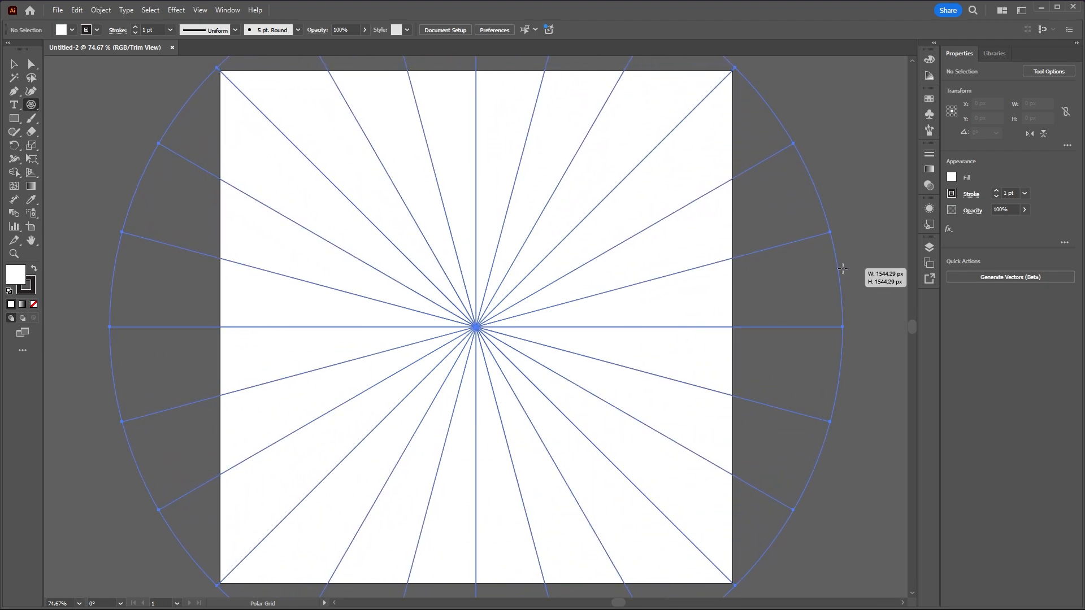
# Select the polar grid and check the View options before adding the artboard-sized rectangle
pyautogui.click(476, 326)
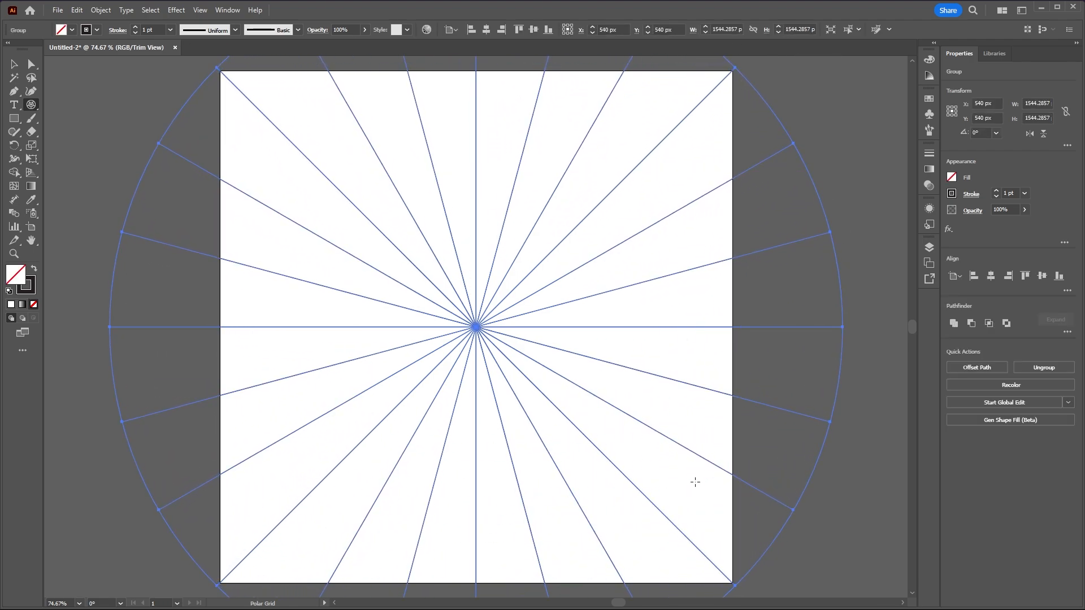
pyautogui.click(200, 10)
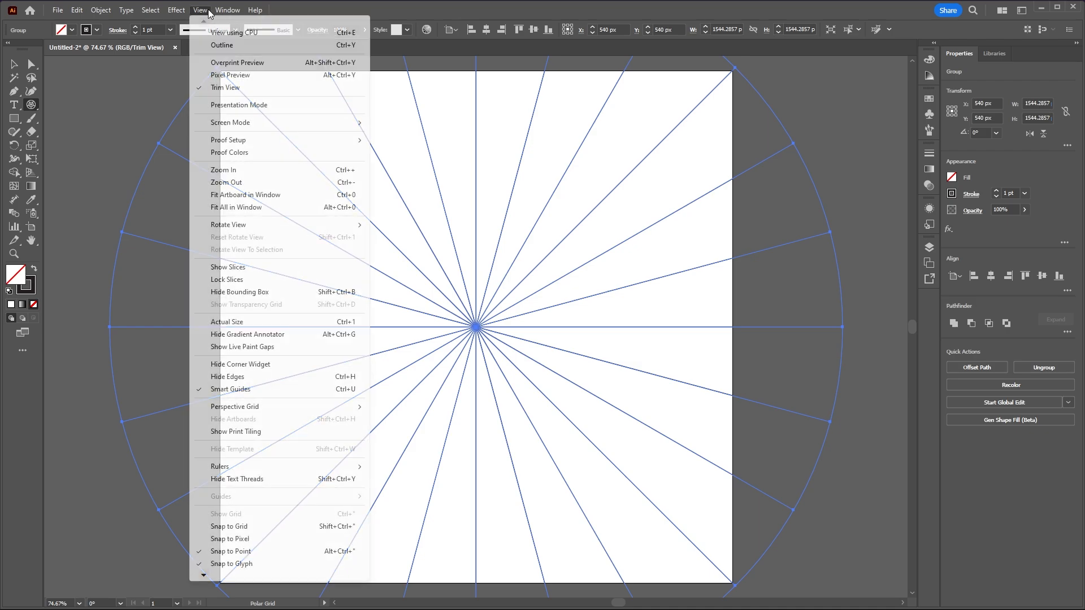
pyautogui.moveTo(277, 81)
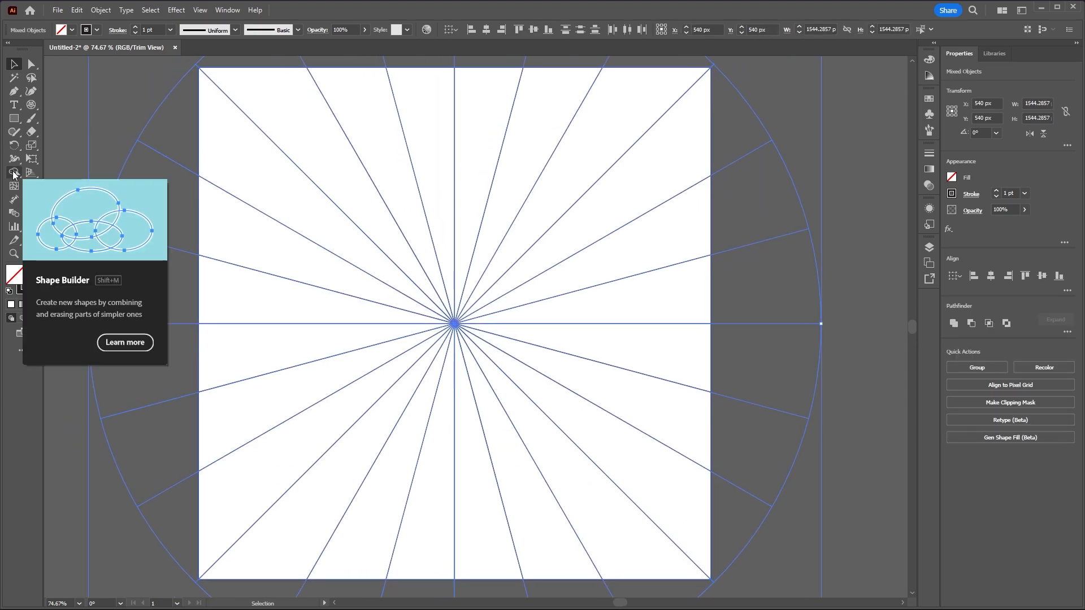
# With the Shape Builder Tool, fill alternate wedges orange and yellow and drop the outer grid pieces
pyautogui.click(14, 171)
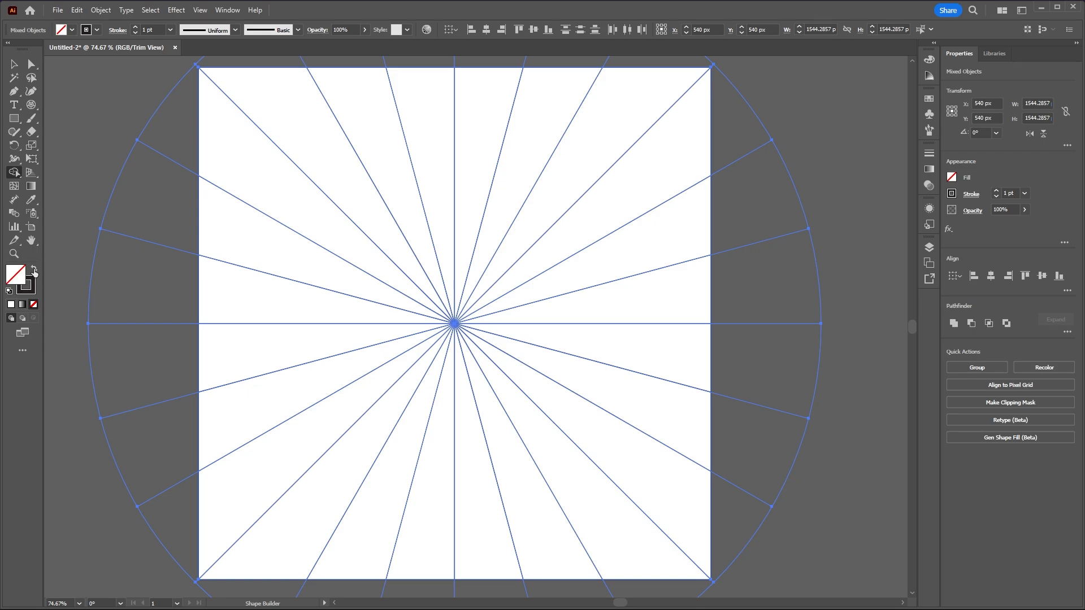
pyautogui.click(15, 273)
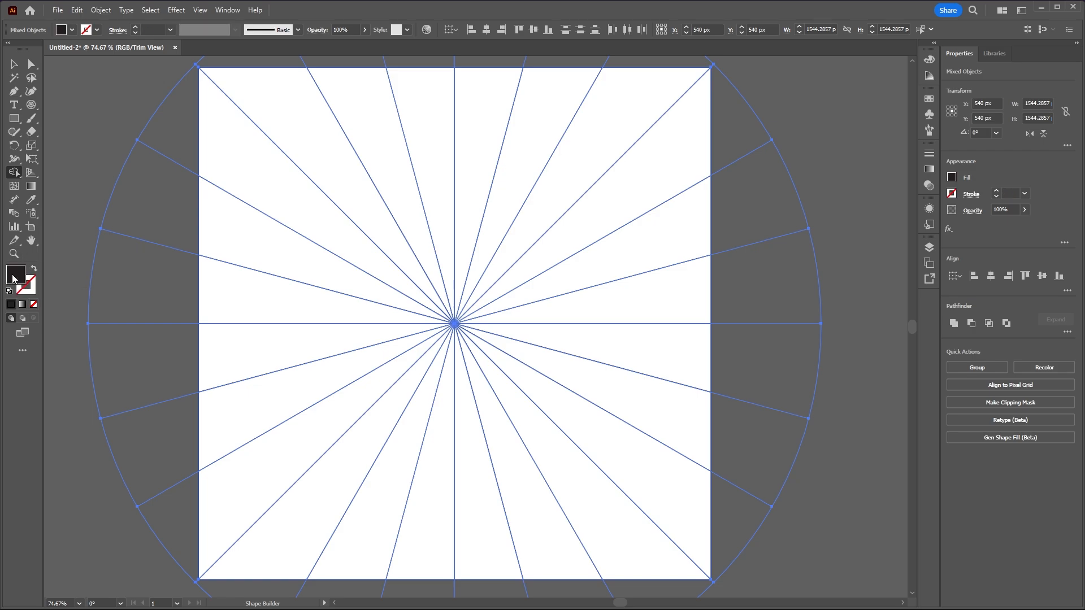
pyautogui.doubleClick(14, 274)
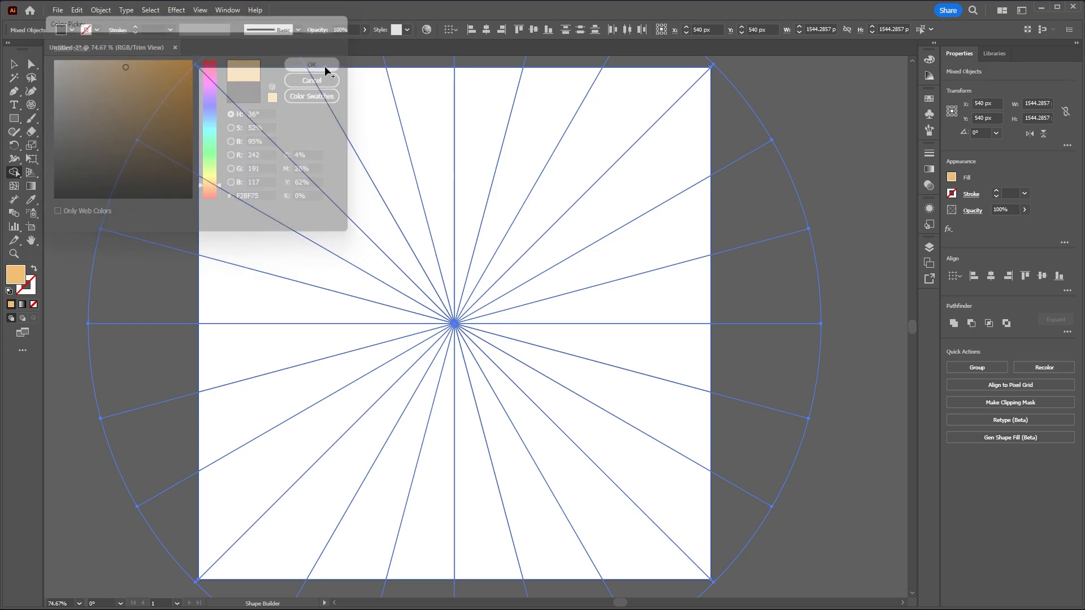
pyautogui.click(312, 65)
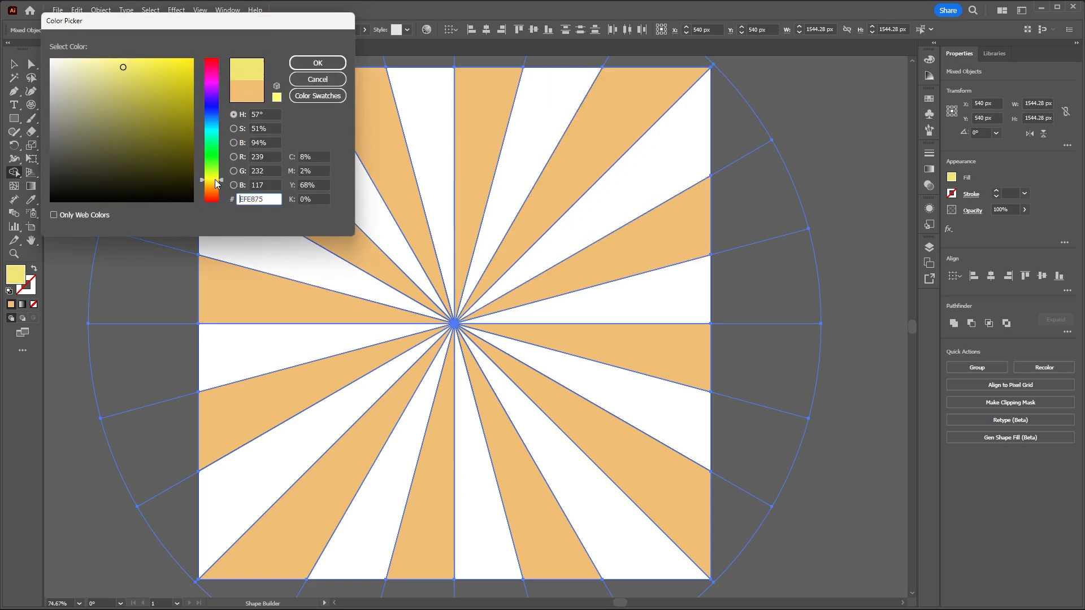
pyautogui.click(316, 63)
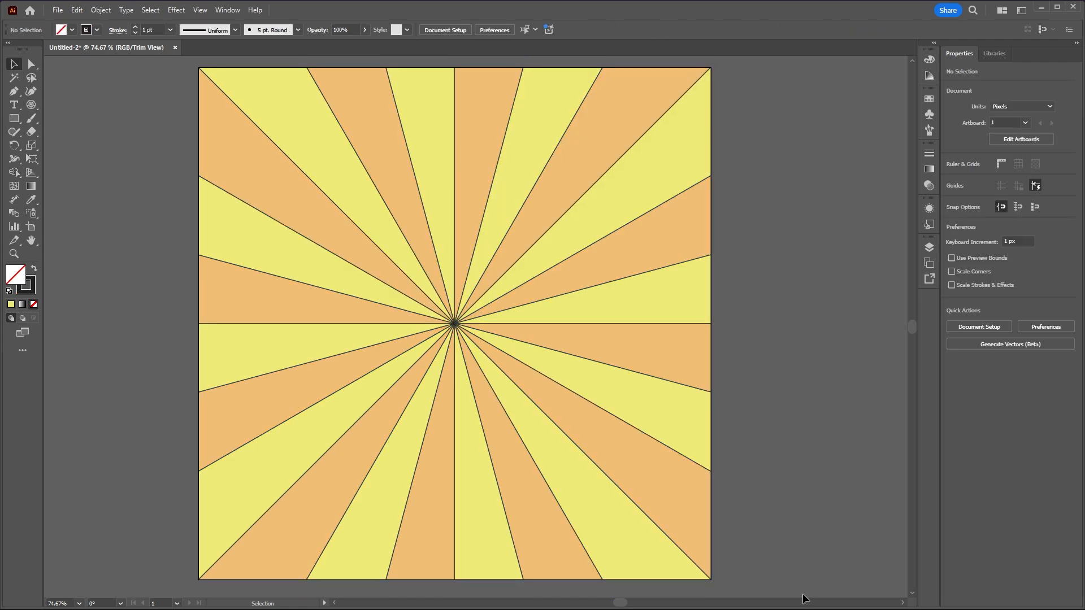
# Select all the rays so their outlines can be removed and the artboard cleared
pyautogui.press('ctrl+a')
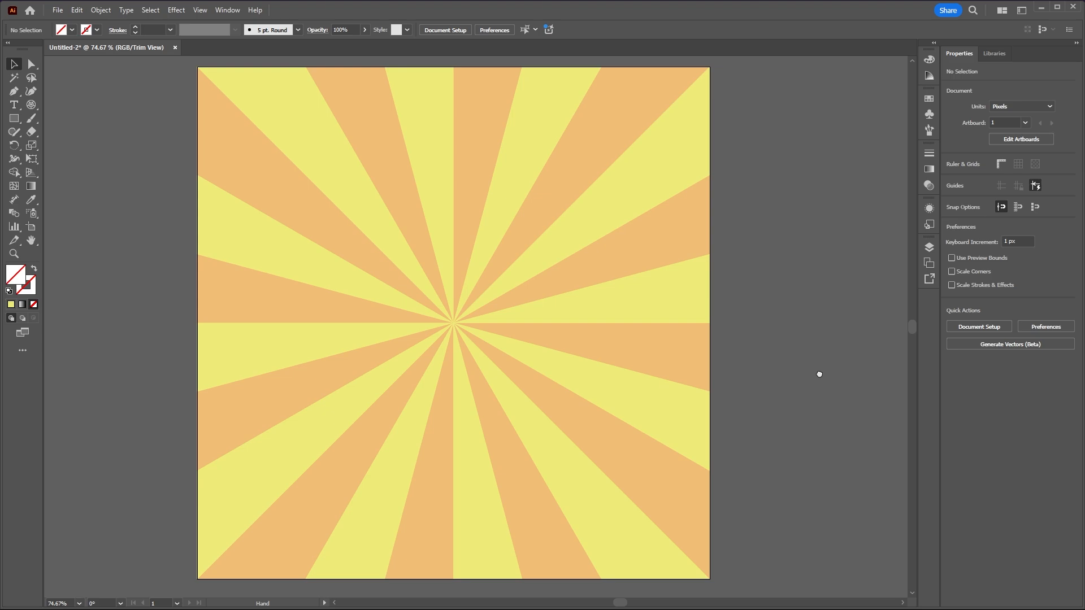
pyautogui.moveTo(791, 568)
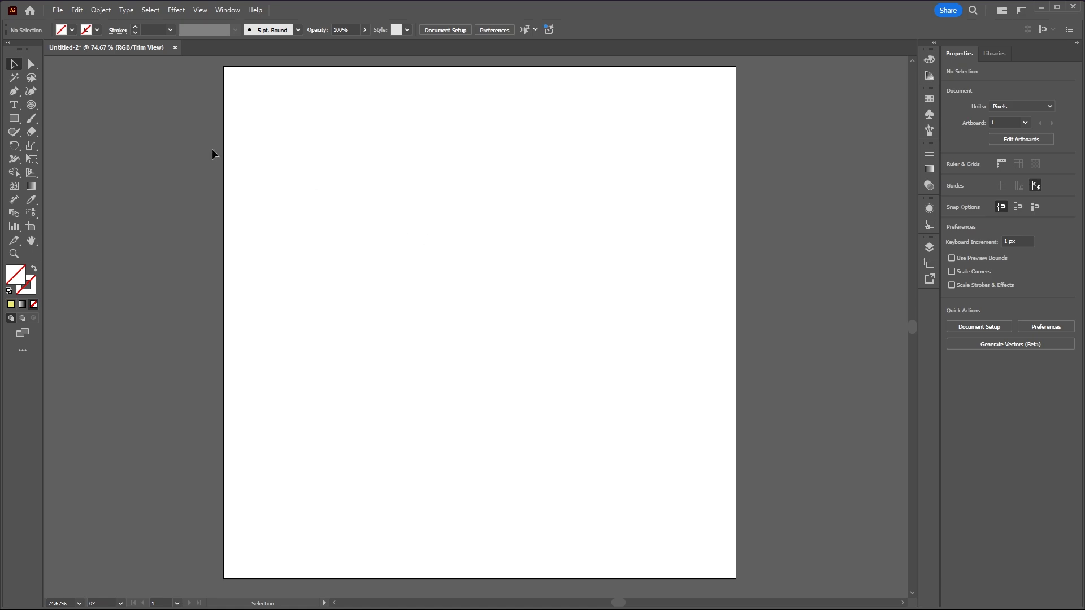
# Draw a 20 pt vertical line from the artboard's top centre and give it a tapered width profile
pyautogui.click(32, 104)
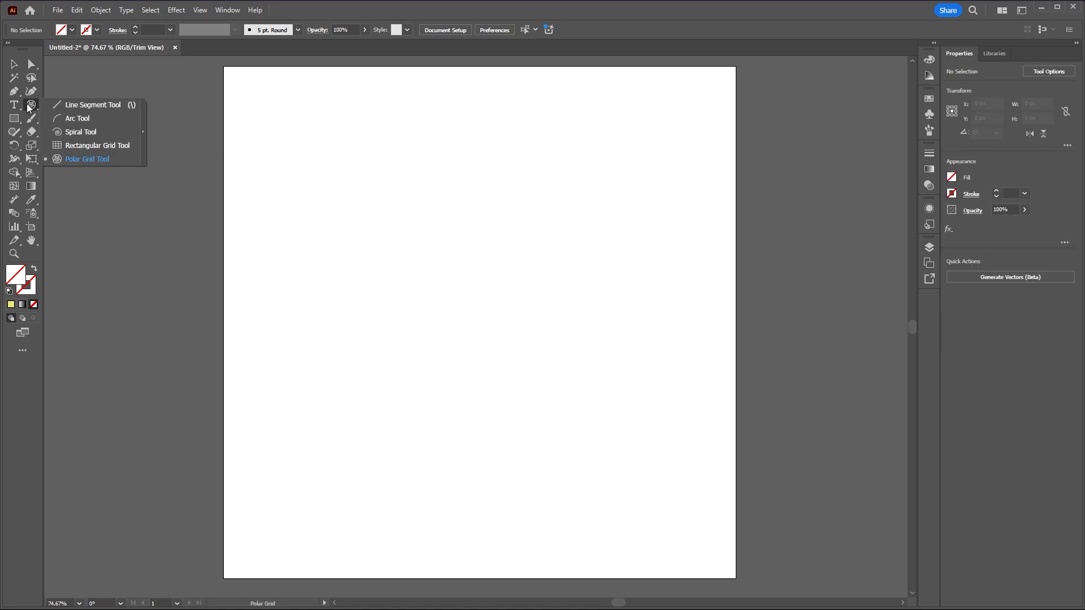
pyautogui.click(92, 104)
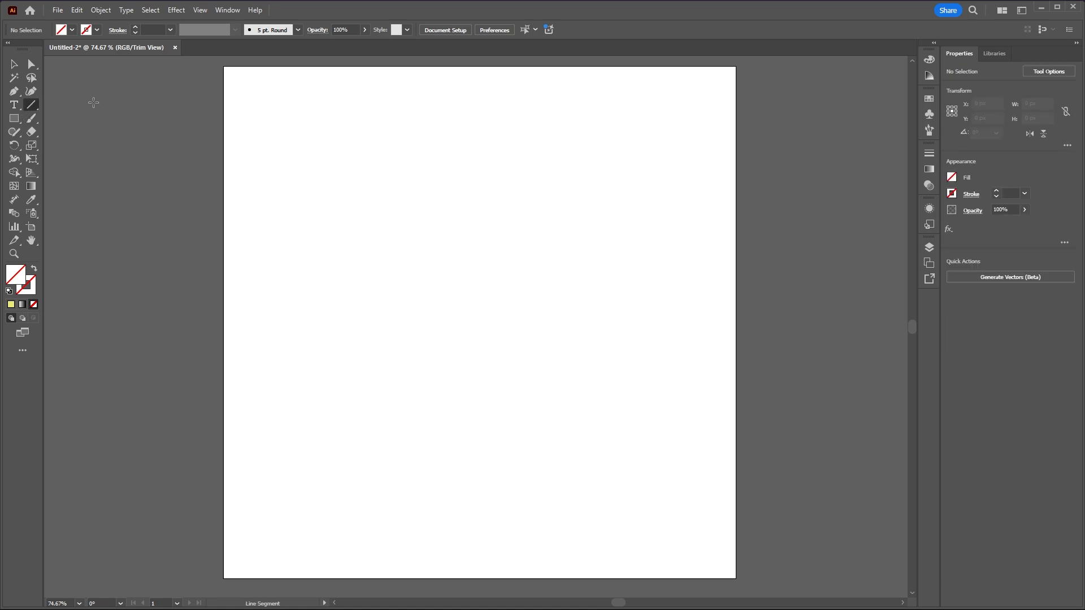
pyautogui.moveTo(138, 29)
pyautogui.write('20')
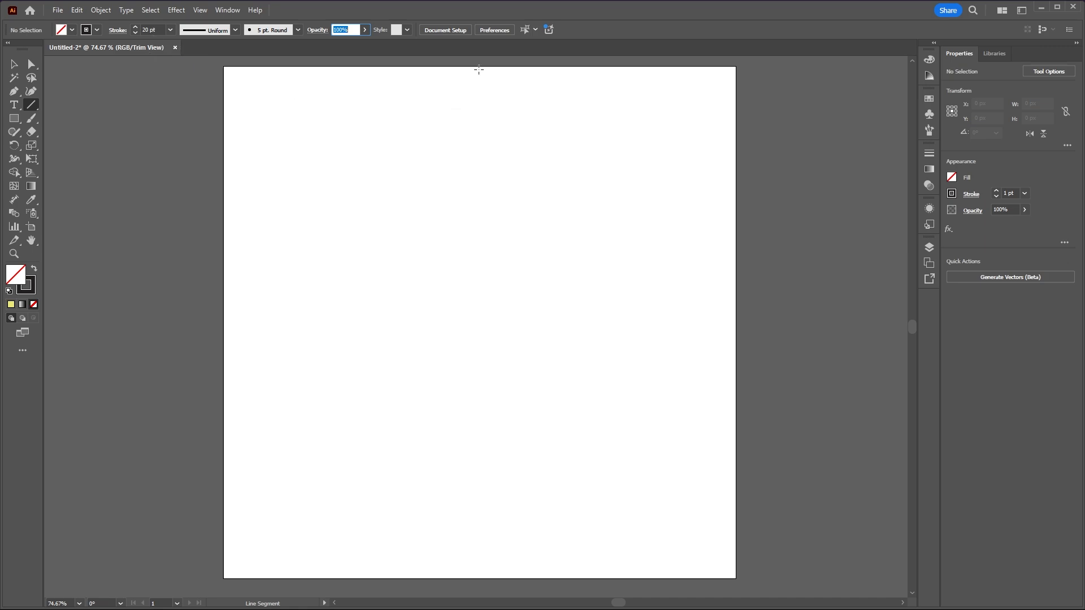
pyautogui.moveTo(492, 68)
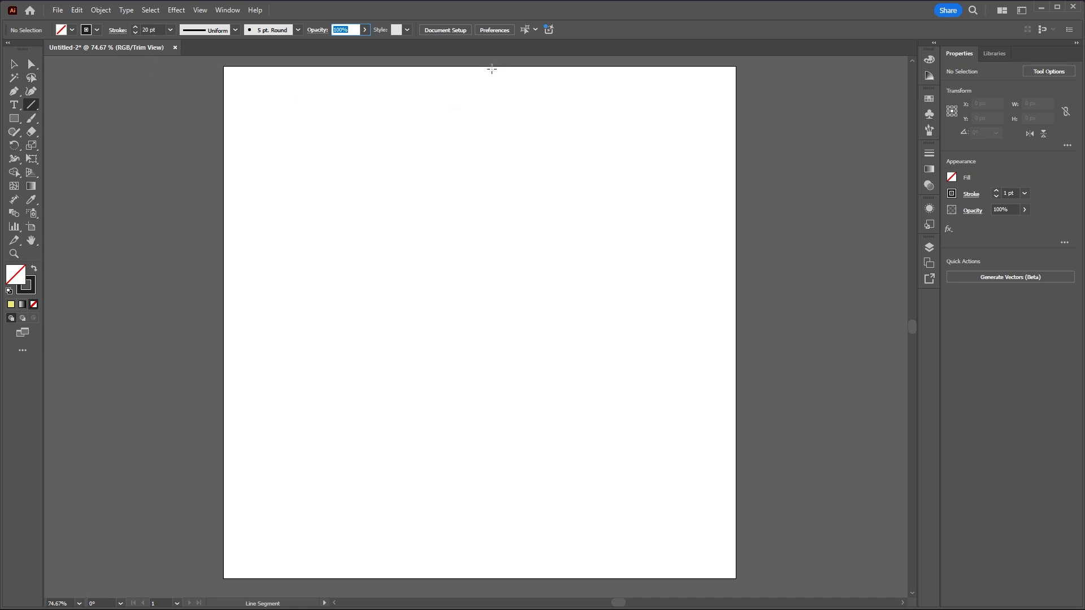
pyautogui.moveTo(472, 328)
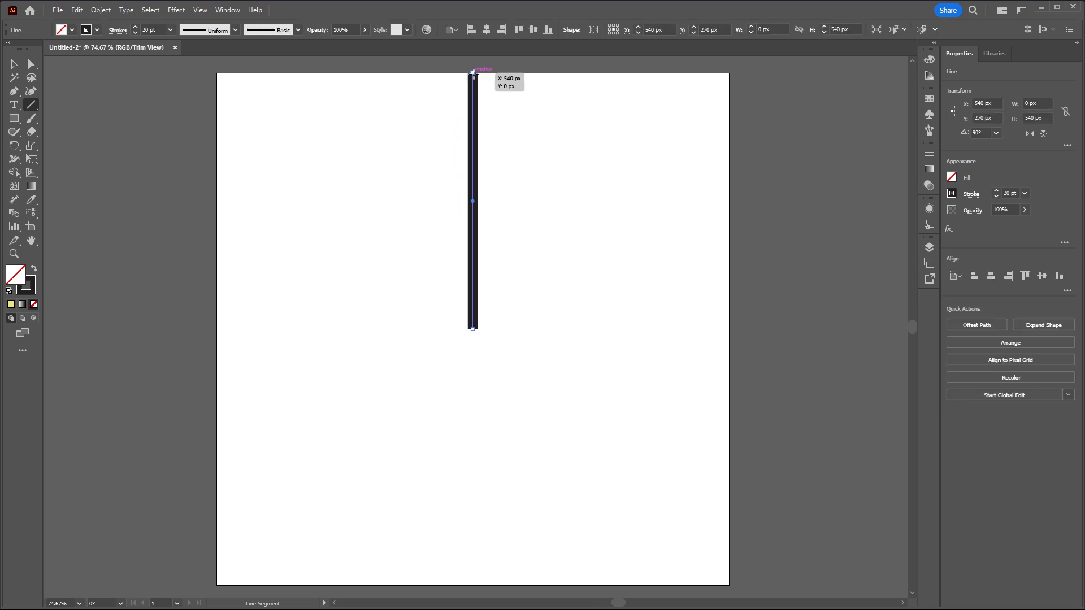
pyautogui.moveTo(475, 73)
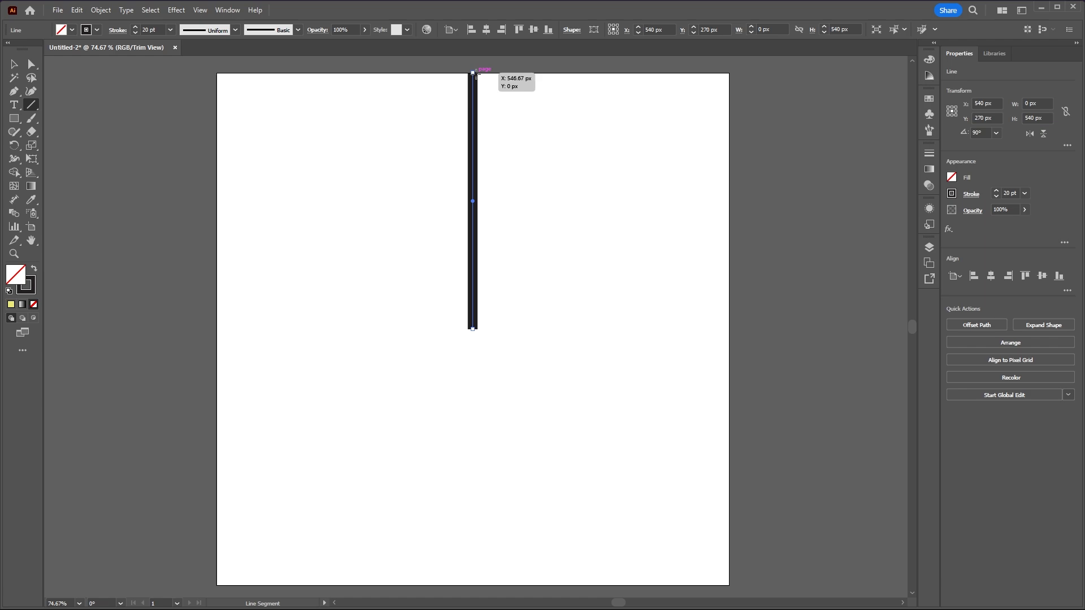
pyautogui.click(235, 30)
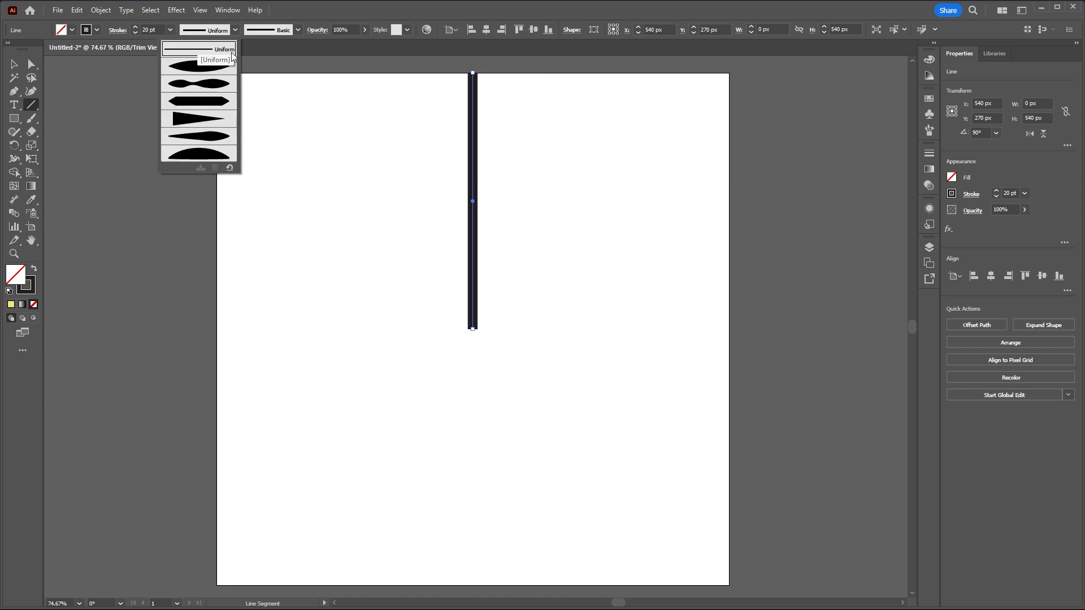
pyautogui.moveTo(196, 125)
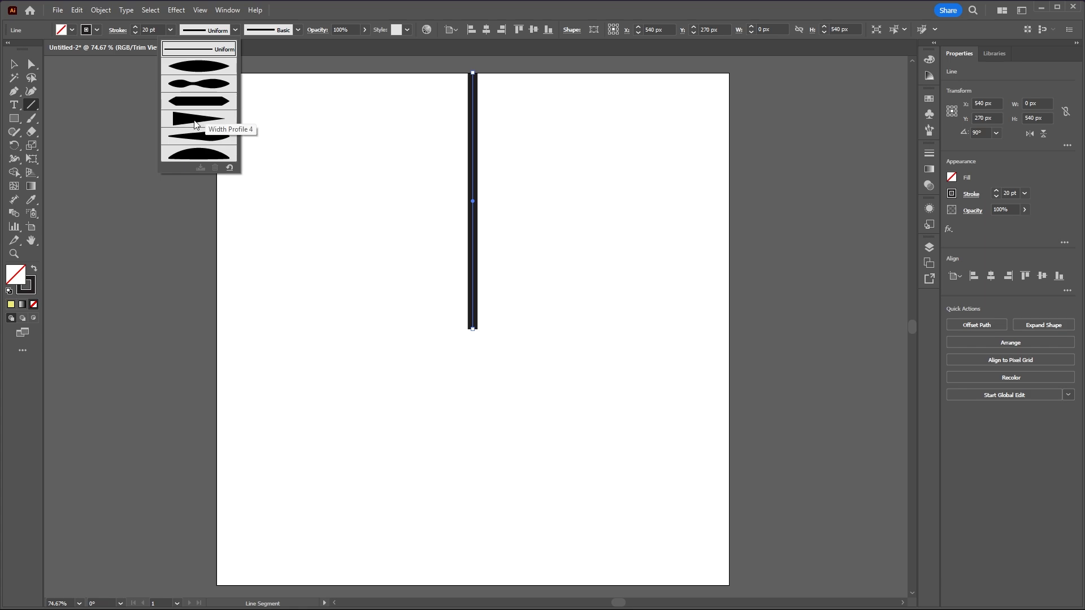
pyautogui.click(199, 118)
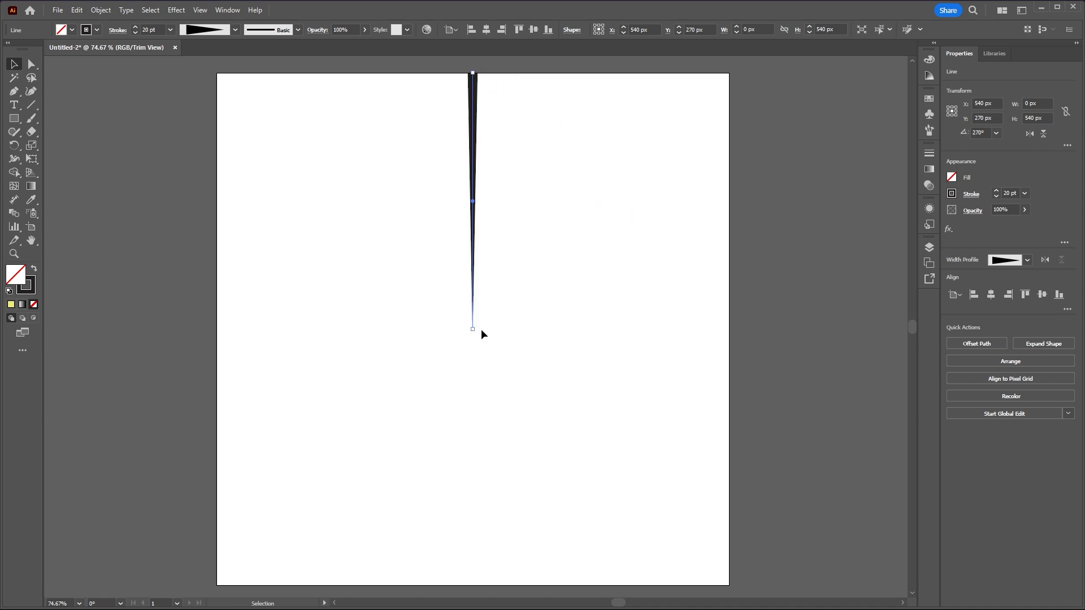
pyautogui.moveTo(396, 295)
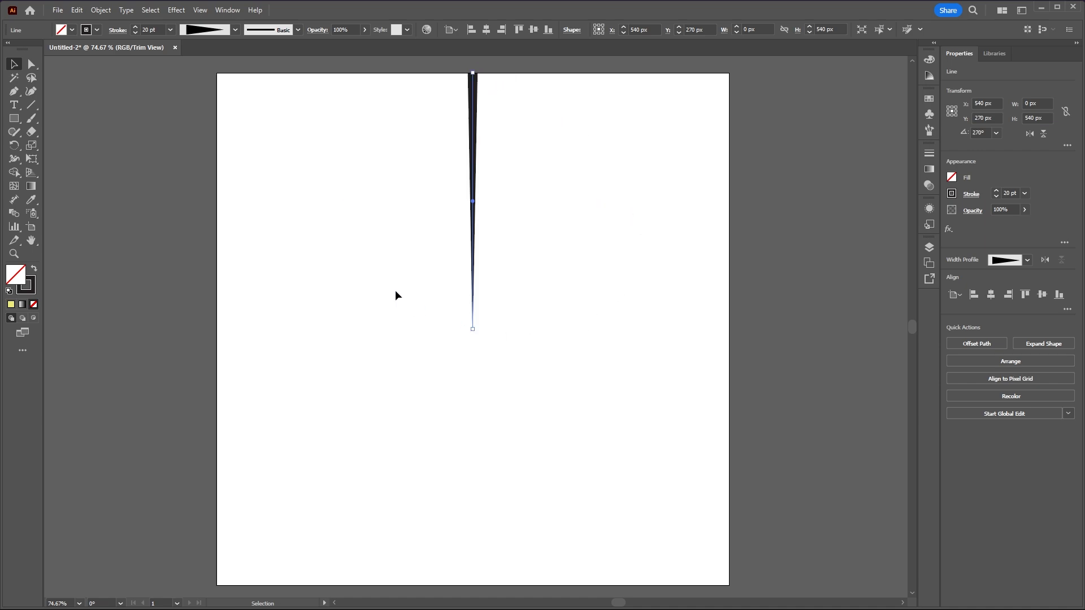
# Apply a Transform effect repeating the tapered line at -10° with 35 copies into a full circle of rays
pyautogui.click(176, 10)
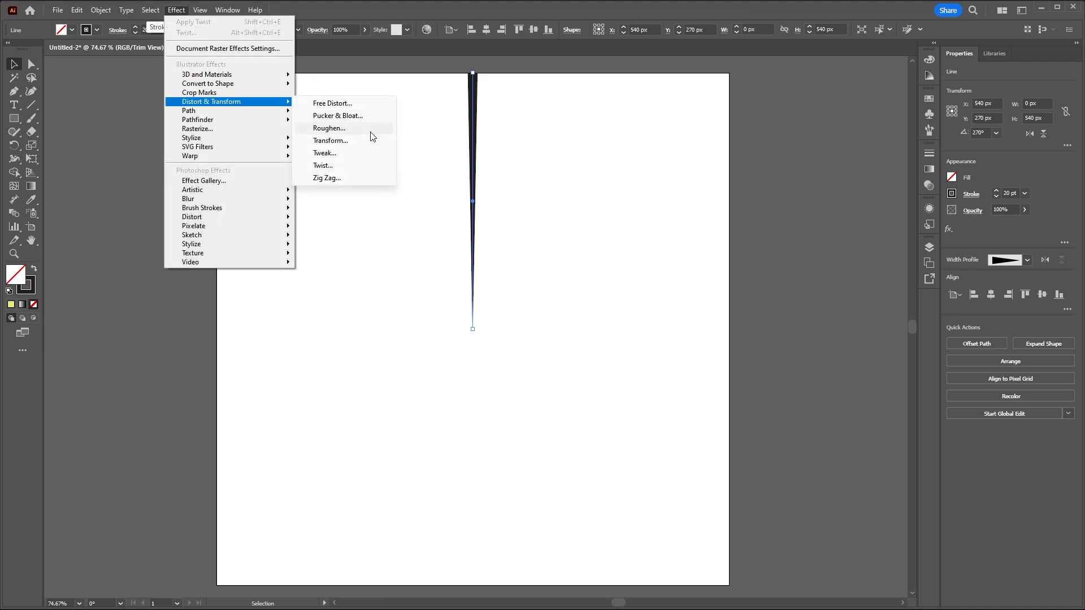
pyautogui.click(331, 140)
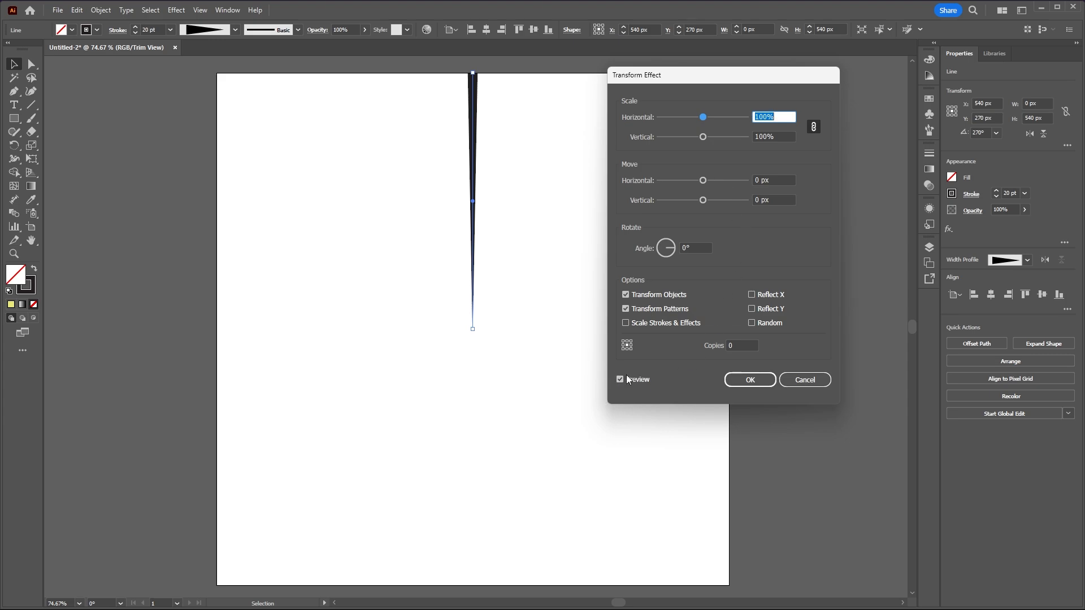
pyautogui.click(696, 247)
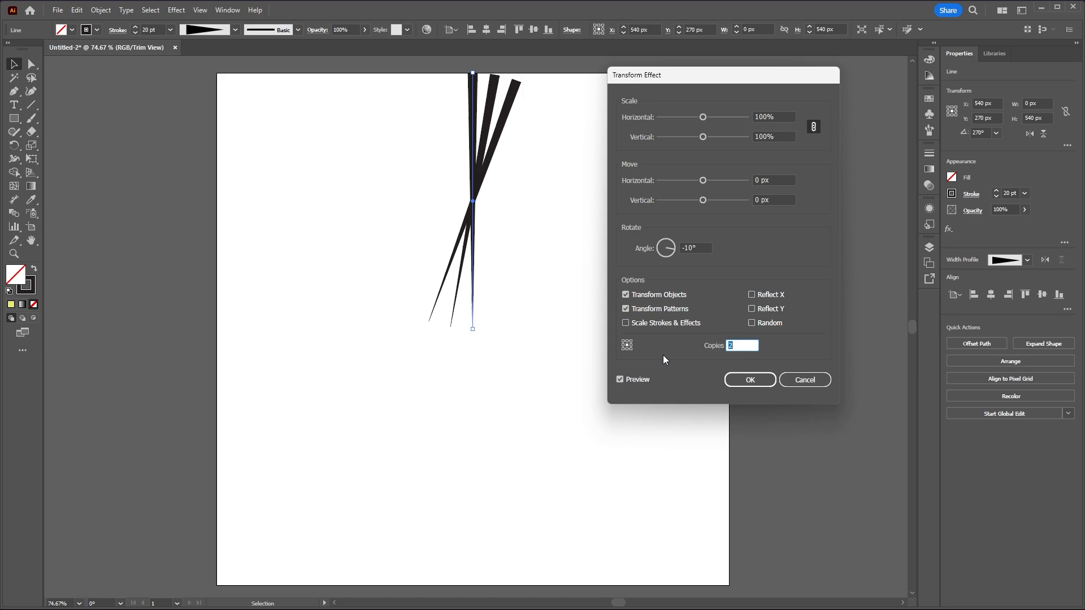
pyautogui.moveTo(481, 335)
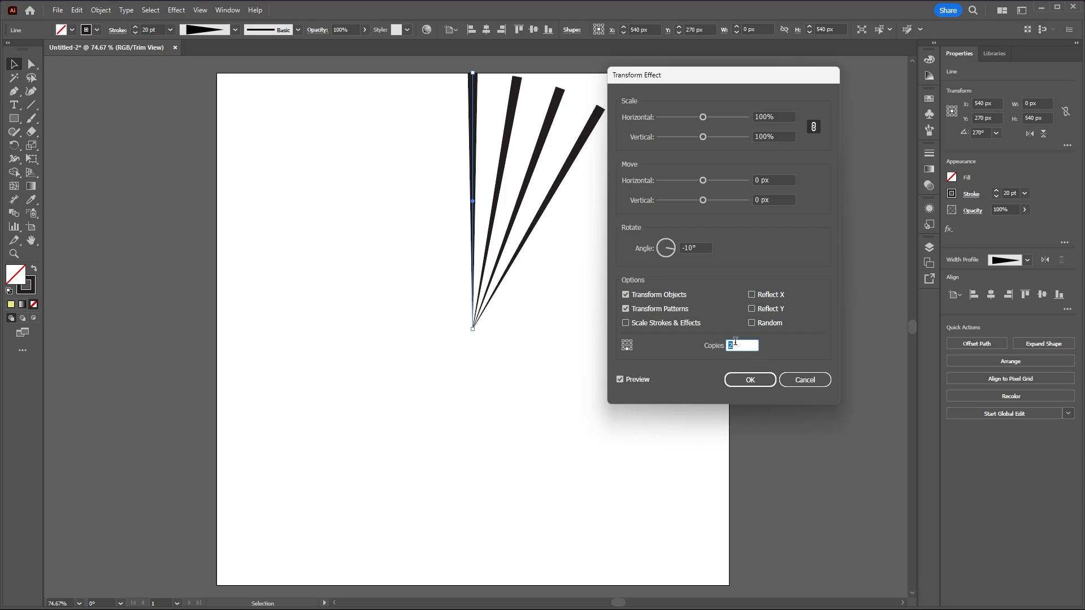
pyautogui.write('35')
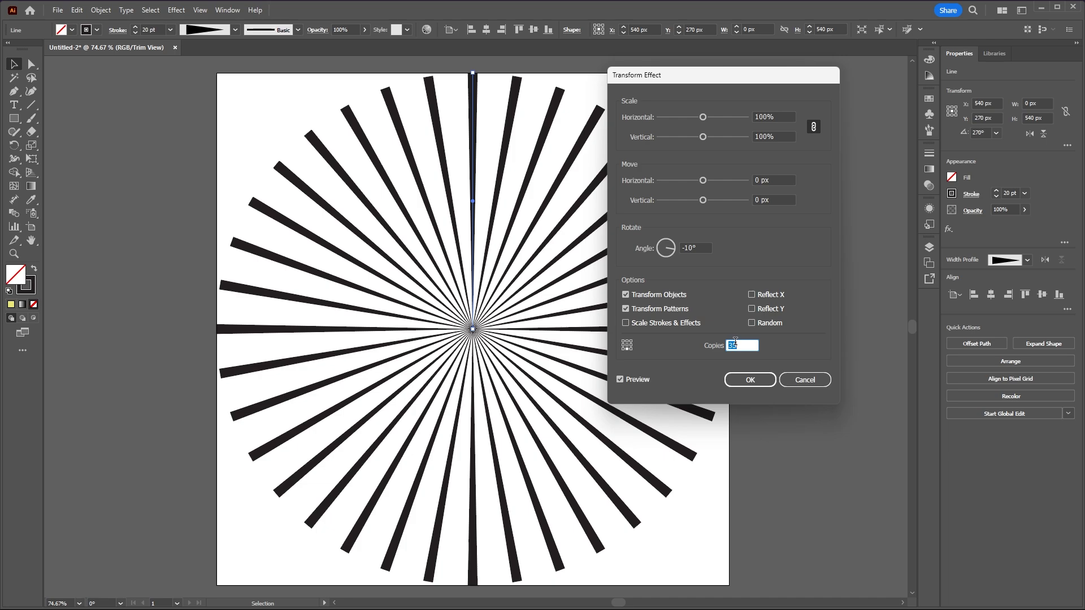
pyautogui.click(694, 247)
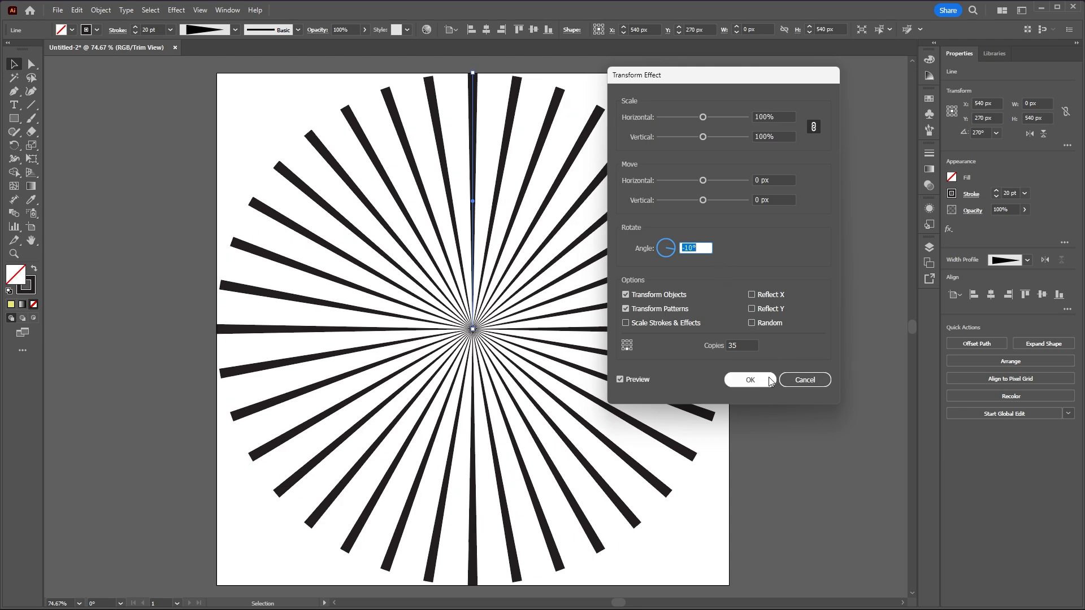
pyautogui.click(751, 380)
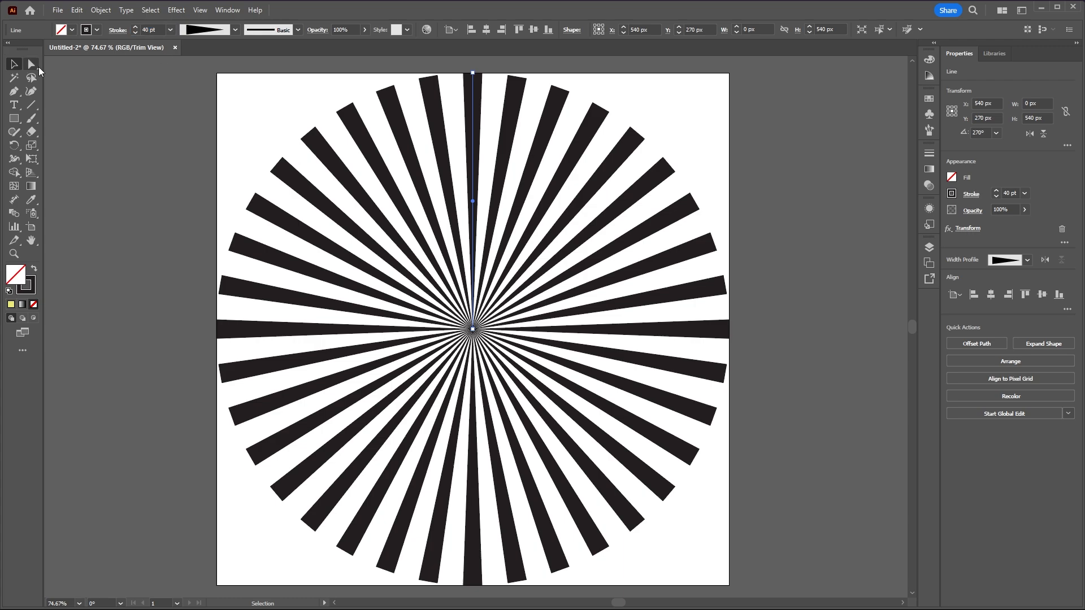
# Lengthen the line with the Direct Selection tool so the rays reach past the artboard edges
pyautogui.click(32, 63)
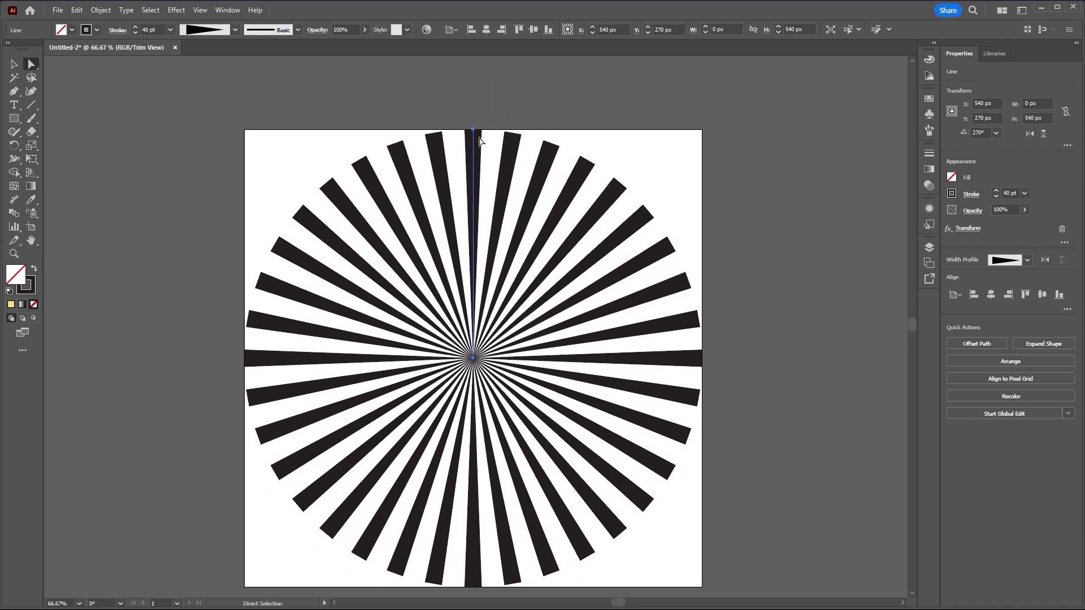
pyautogui.click(473, 130)
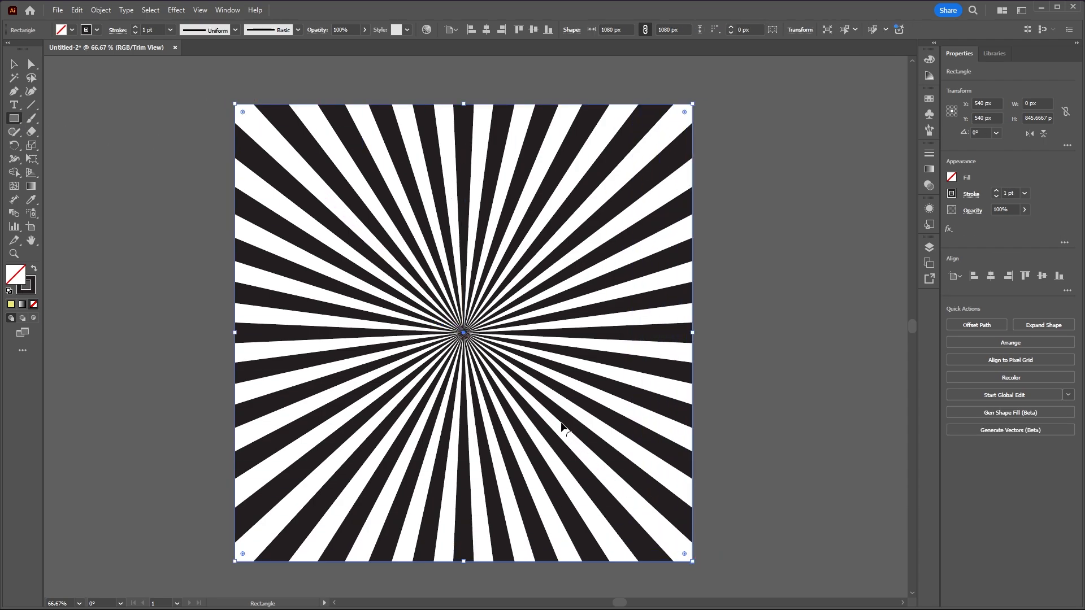
# Send the rectangle behind the rays and fill it with warm yellow #EFCB67
pyautogui.rightClick(562, 430)
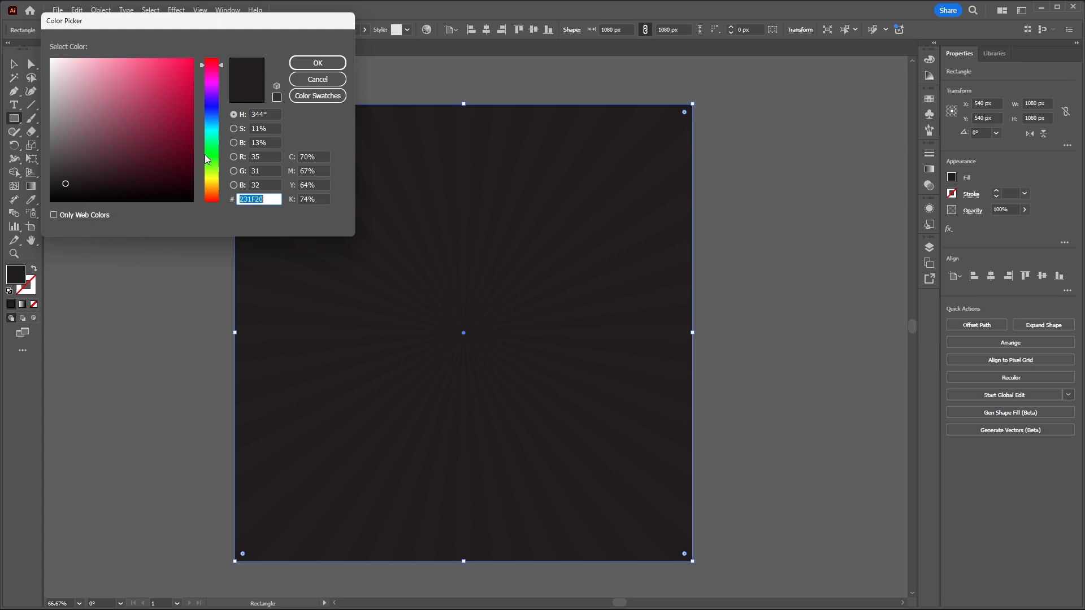
pyautogui.click(112, 76)
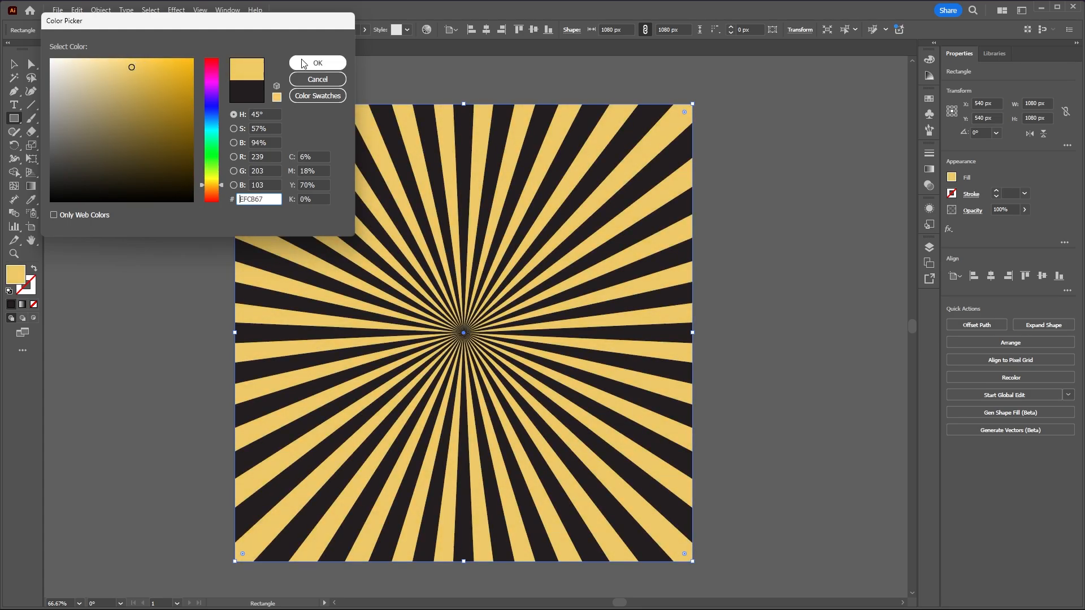
pyautogui.click(317, 63)
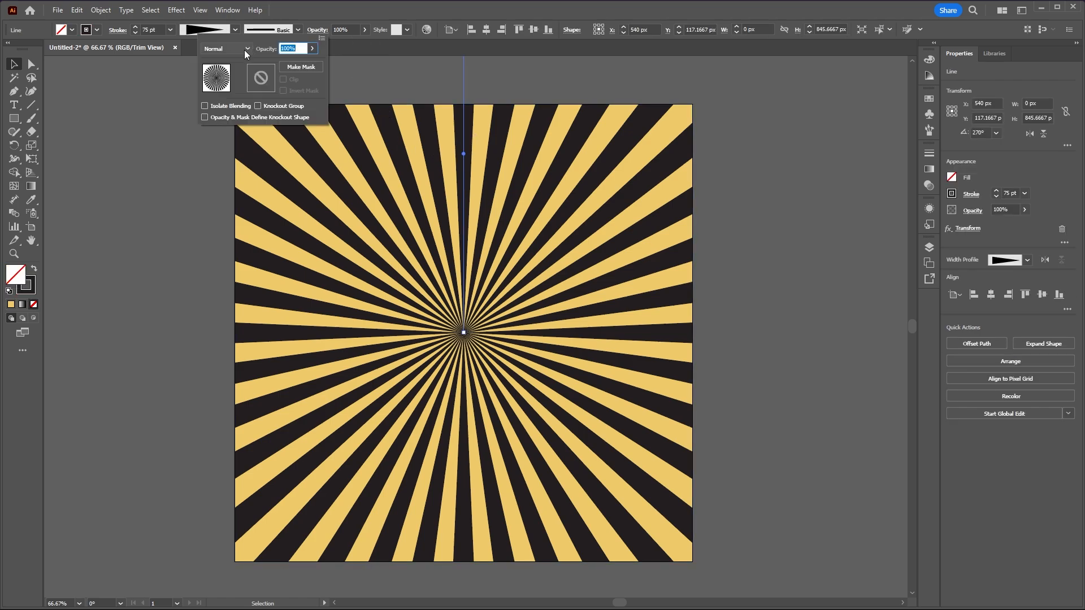
# Blend the rays into the yellow background with the Soft Light blending mode
pyautogui.click(248, 48)
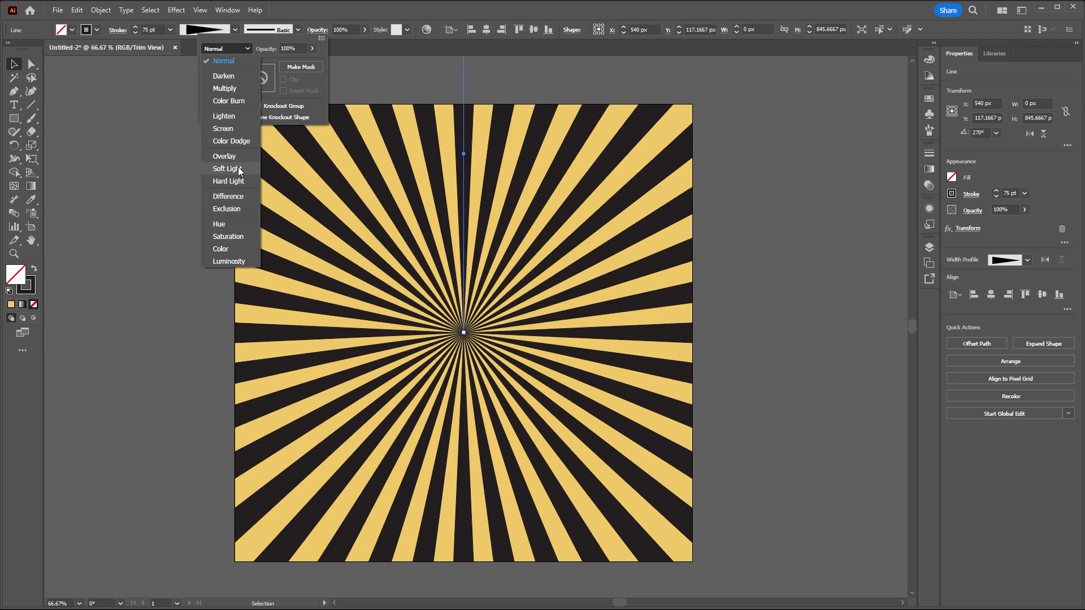
pyautogui.click(227, 169)
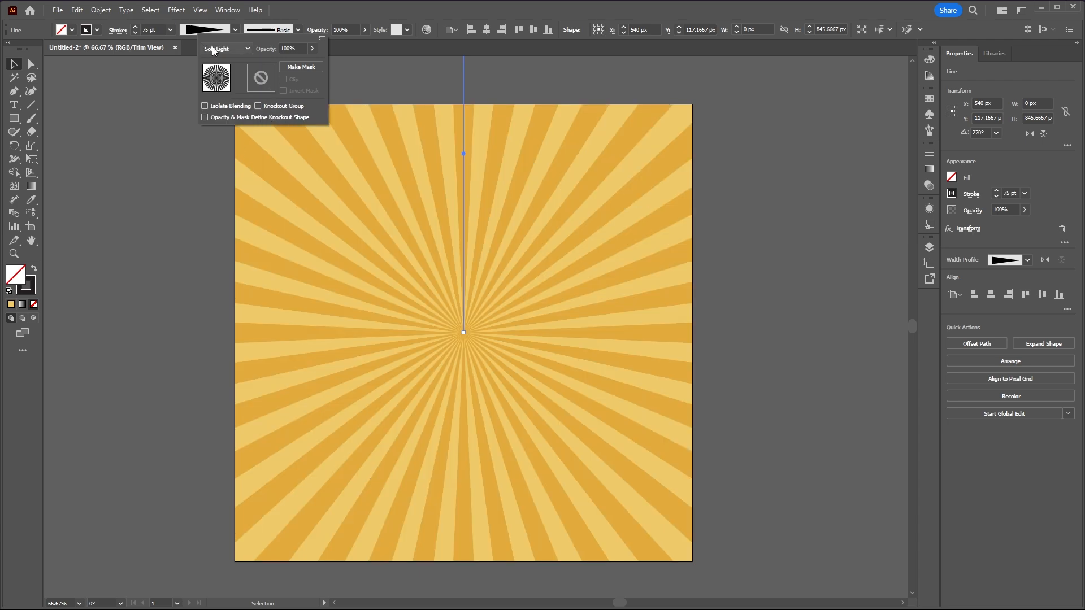
pyautogui.click(781, 206)
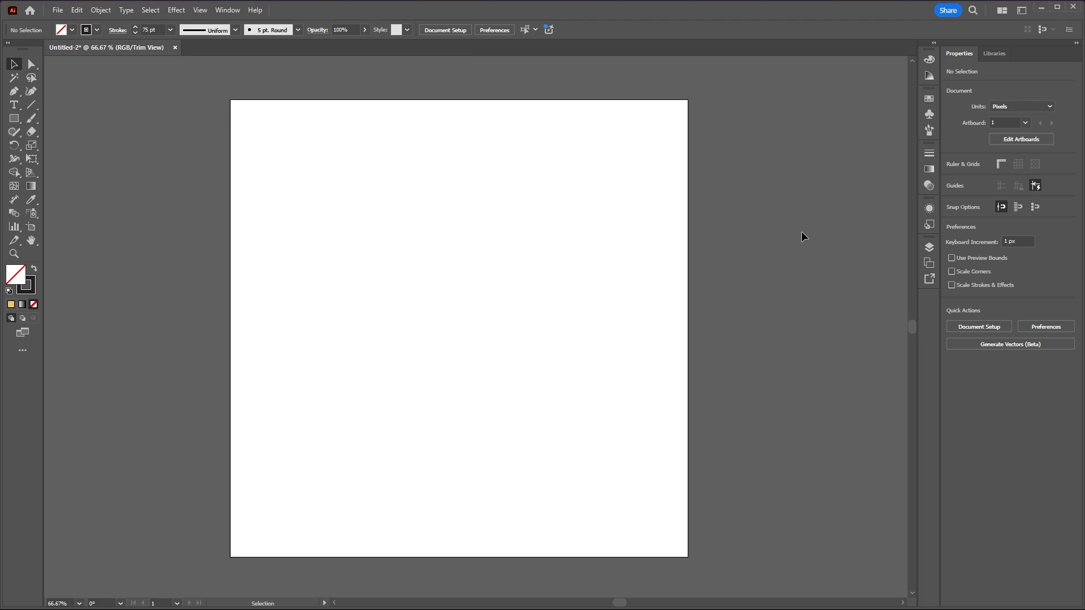
pyautogui.moveTo(797, 238)
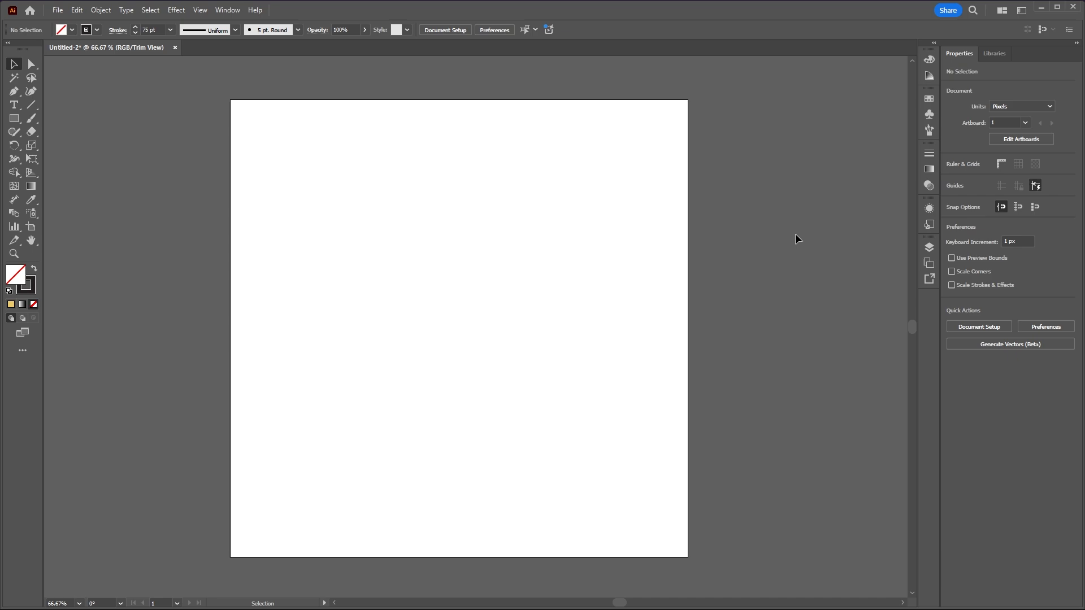
# Draw a diagonal corner-to-corner line and thin its stroke weight down low
pyautogui.click(31, 106)
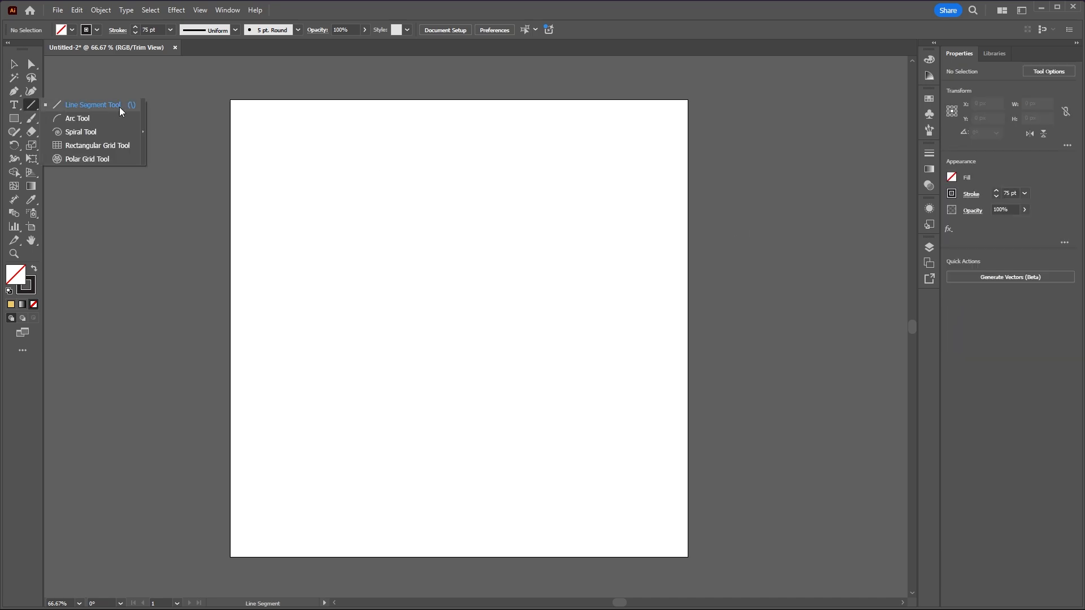
pyautogui.click(92, 104)
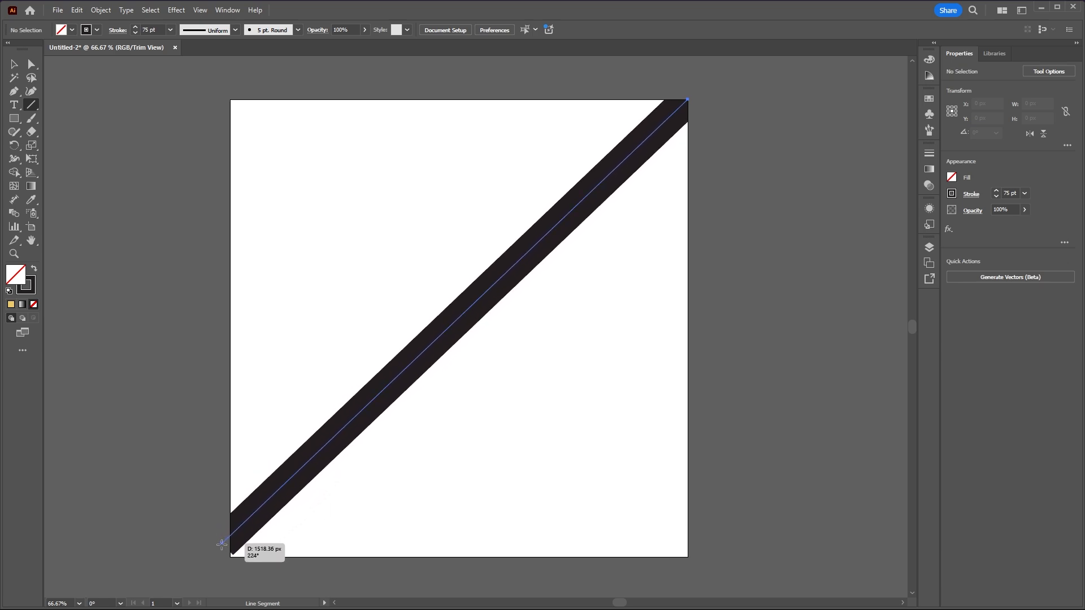
pyautogui.click(231, 557)
pyautogui.write('49')
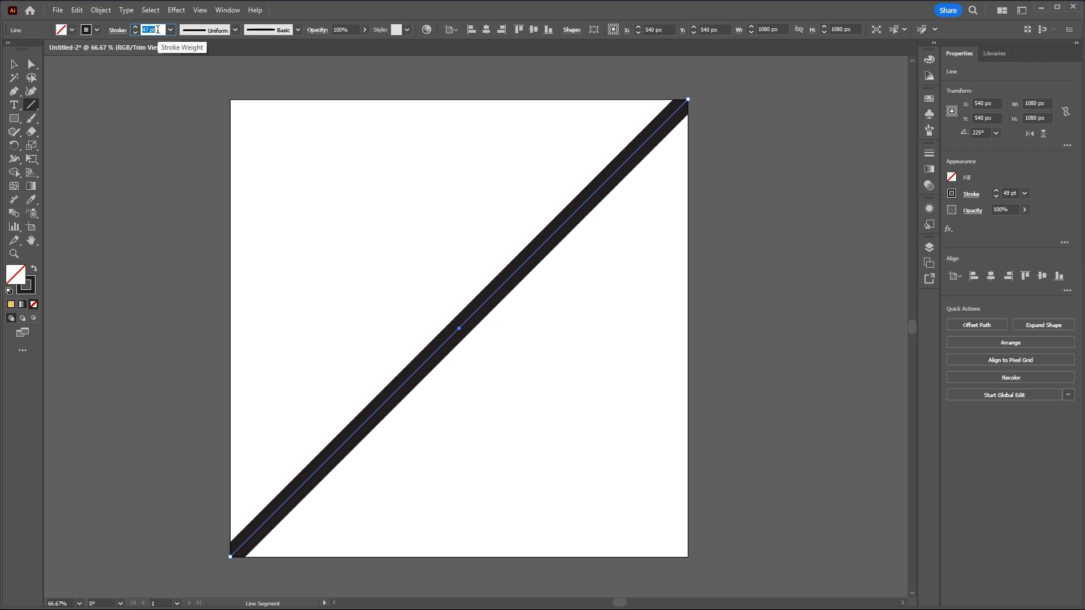
pyautogui.write('1')
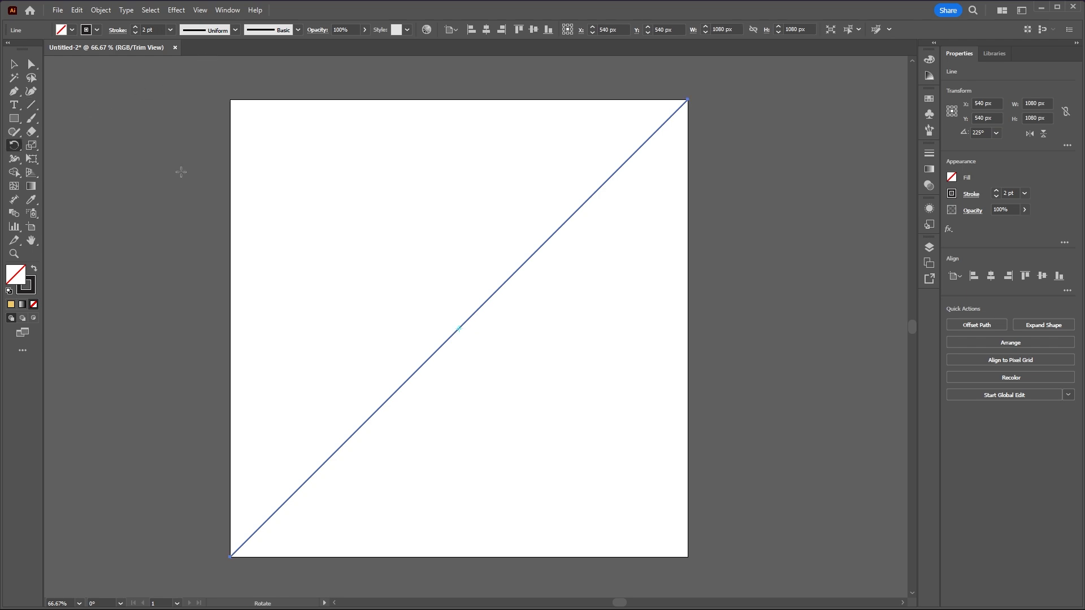
# Rotate-copy the line about its centre by 360/30 (12°) and repeat the duplicate into a full starburst
pyautogui.click(13, 146)
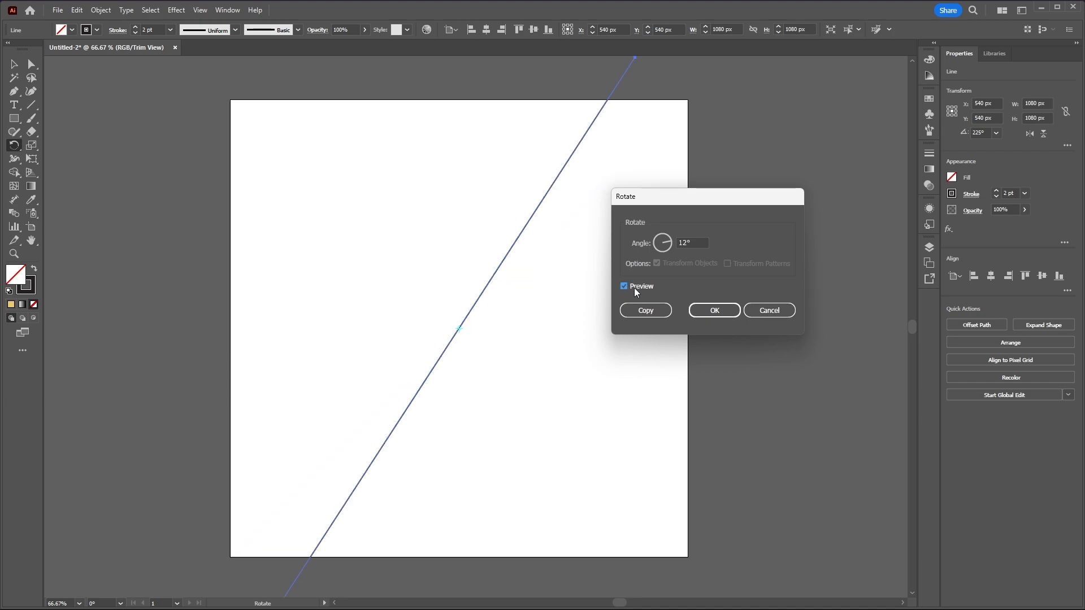
pyautogui.tripleClick(691, 243)
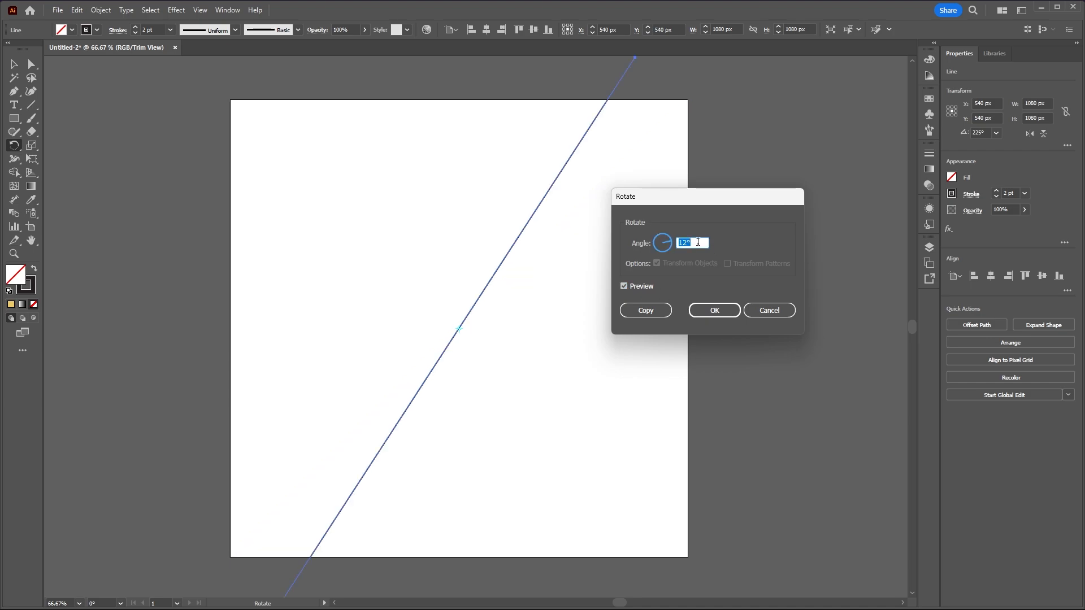
pyautogui.write('360/')
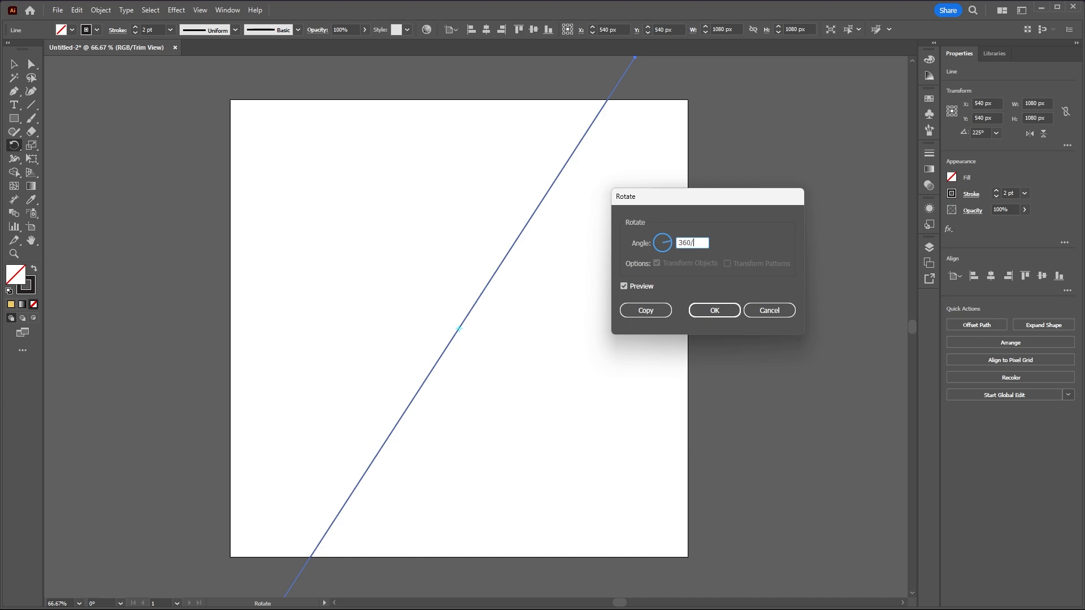
pyautogui.write('30')
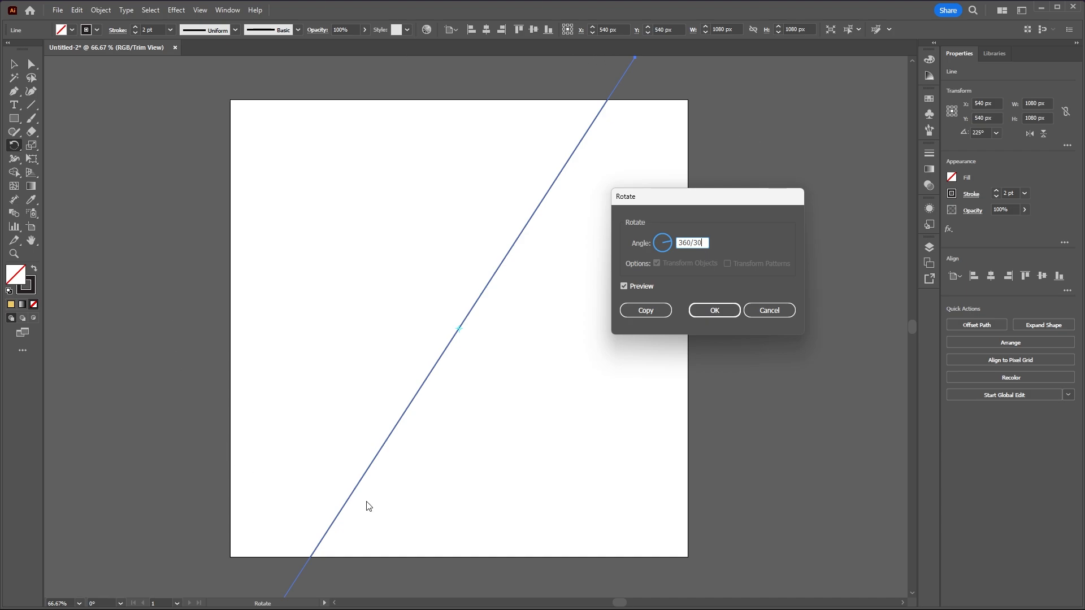
pyautogui.moveTo(665, 156)
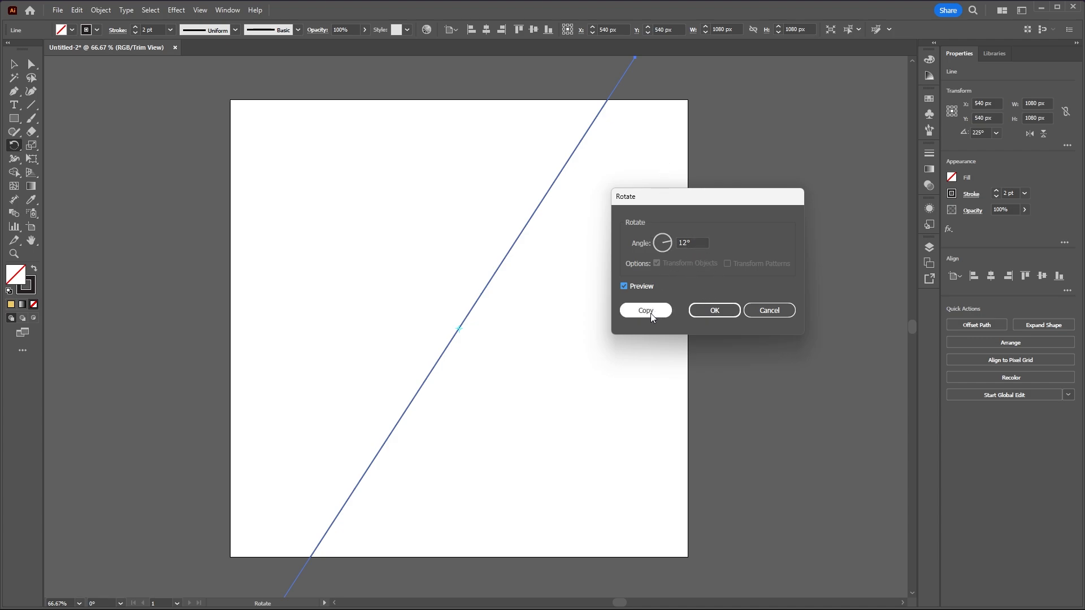
pyautogui.moveTo(329, 452)
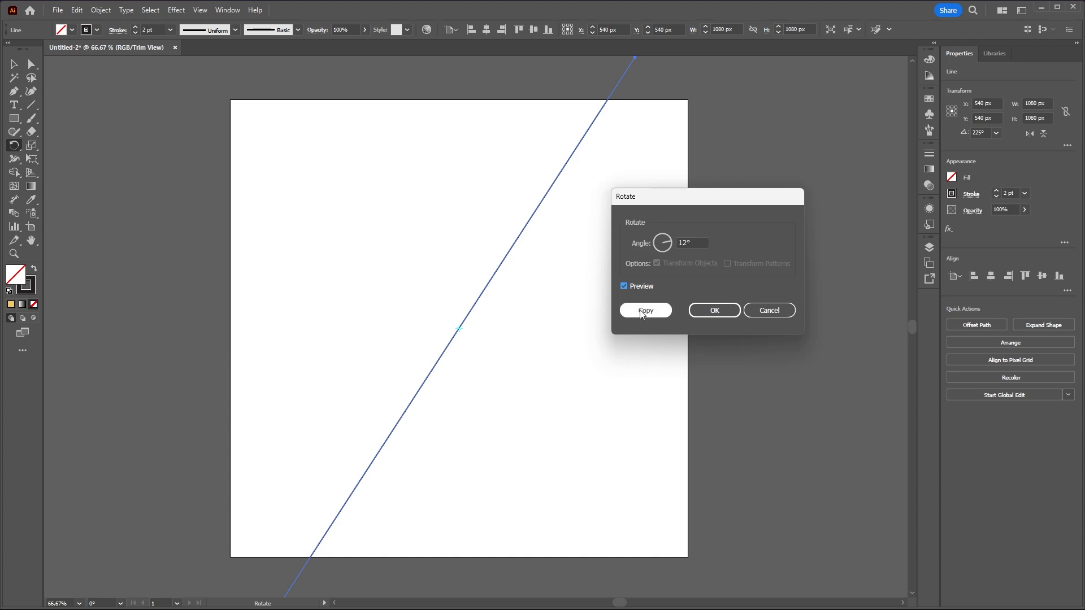
pyautogui.click(644, 309)
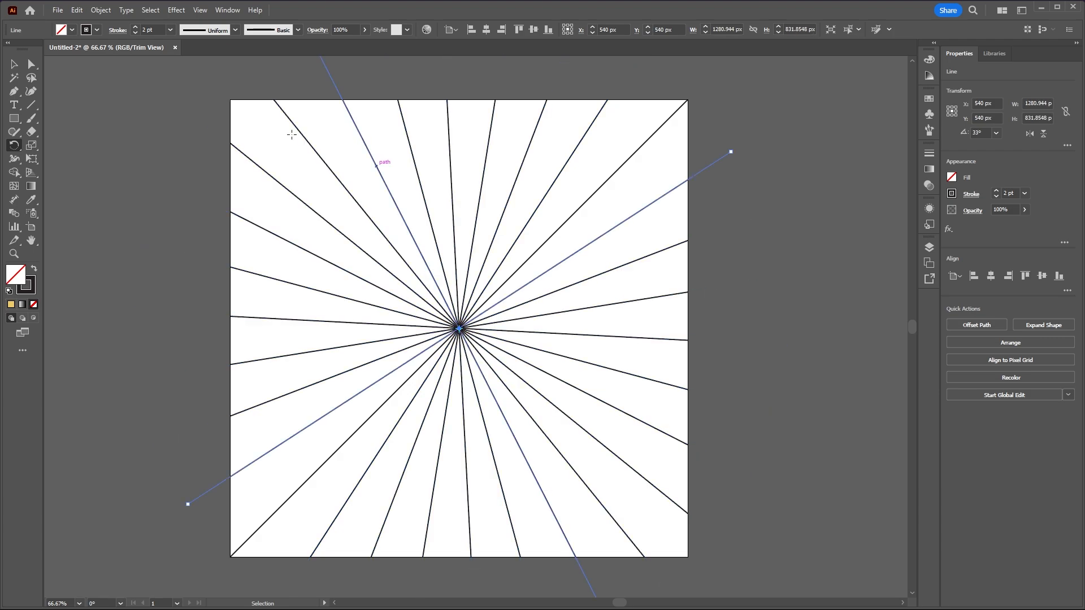
pyautogui.click(90, 93)
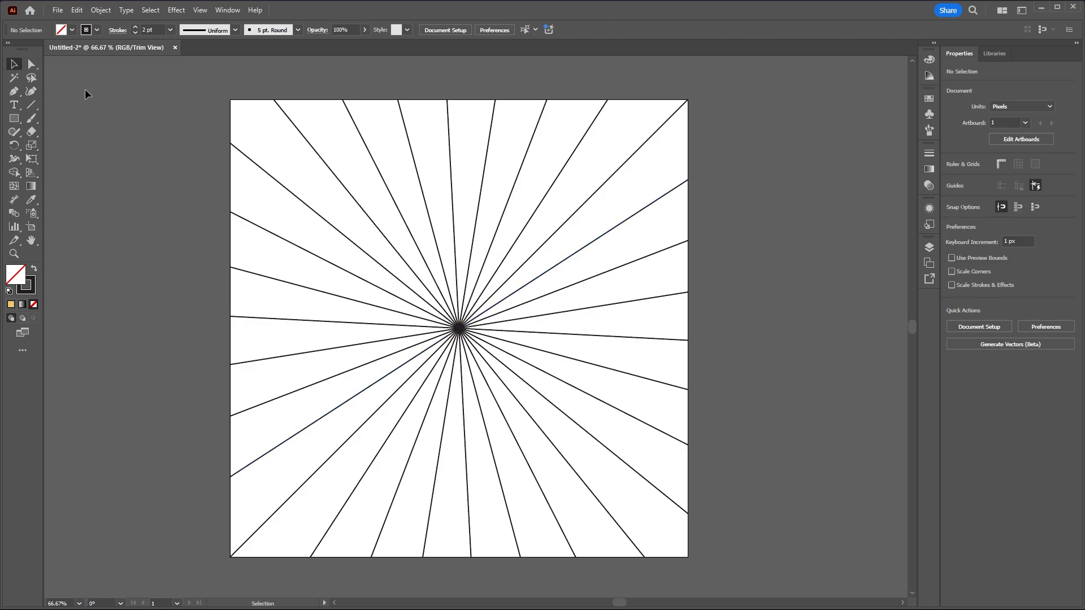
# Fill alternate wedges between the rays with a gold colour using Shape Builder
pyautogui.click(13, 118)
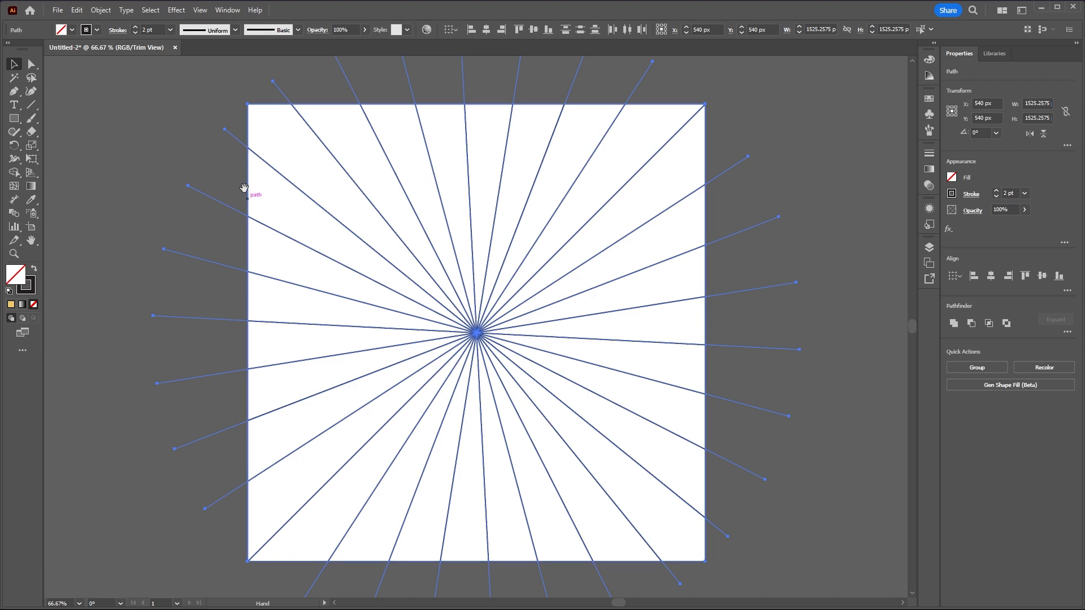
pyautogui.moveTo(13, 174)
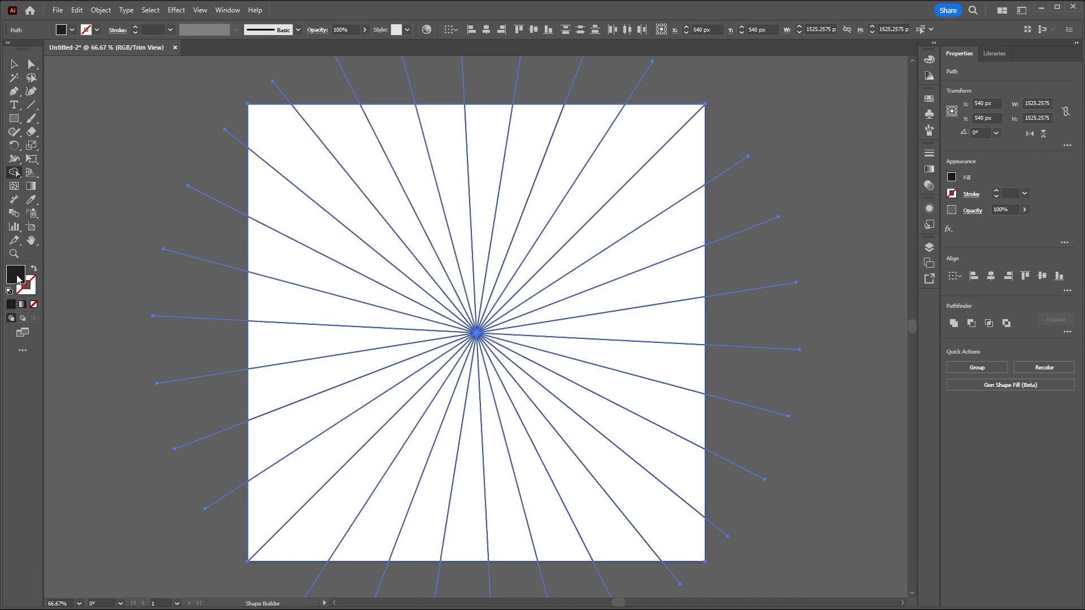
pyautogui.doubleClick(15, 275)
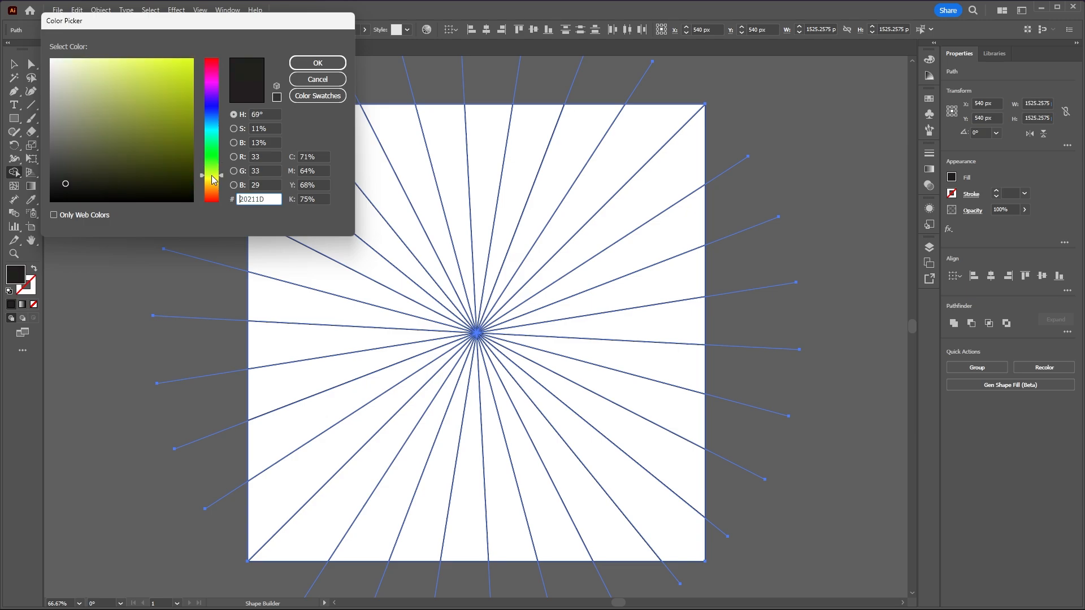
pyautogui.click(131, 75)
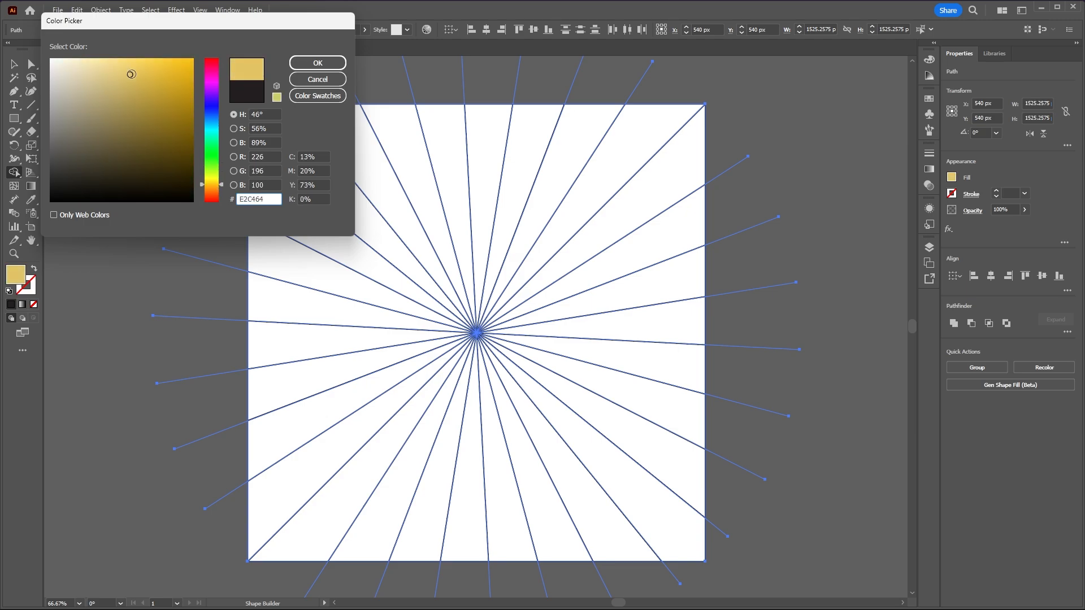
pyautogui.click(316, 64)
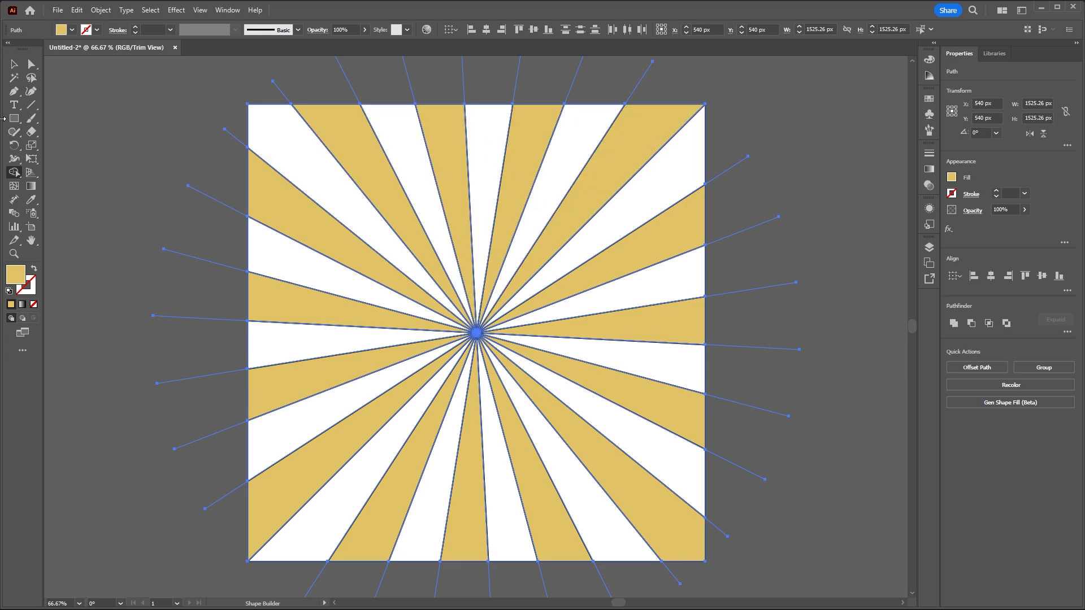
# Fill the remaining wedges with a pale yellow so no white is left in the square
pyautogui.doubleClick(951, 177)
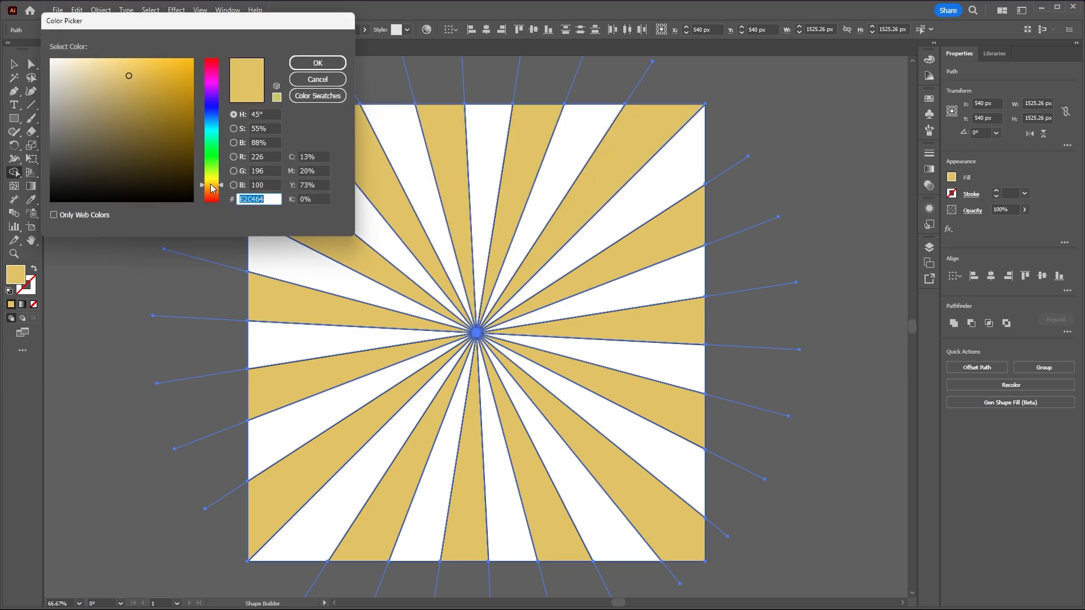
pyautogui.click(212, 182)
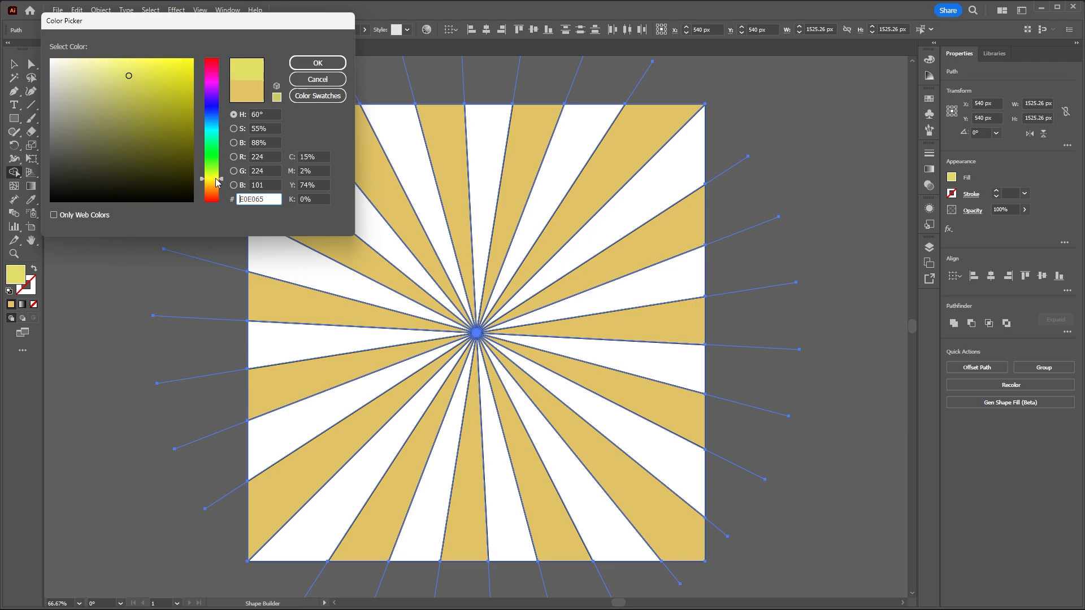
pyautogui.click(317, 62)
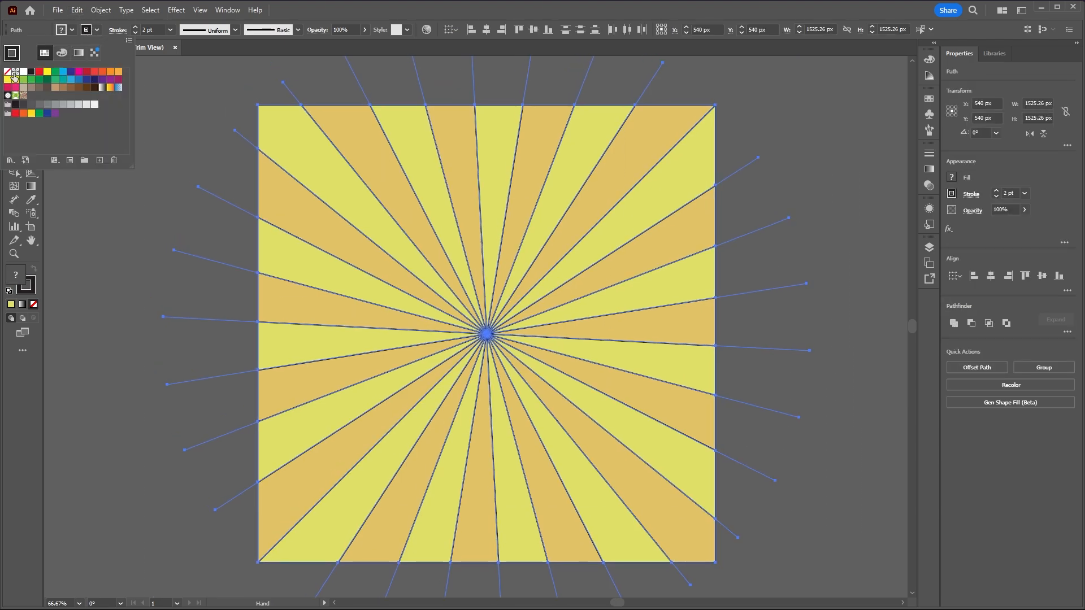
# Set the rays' stroke to None so only the gold and yellow wedges remain
pyautogui.click(392, 169)
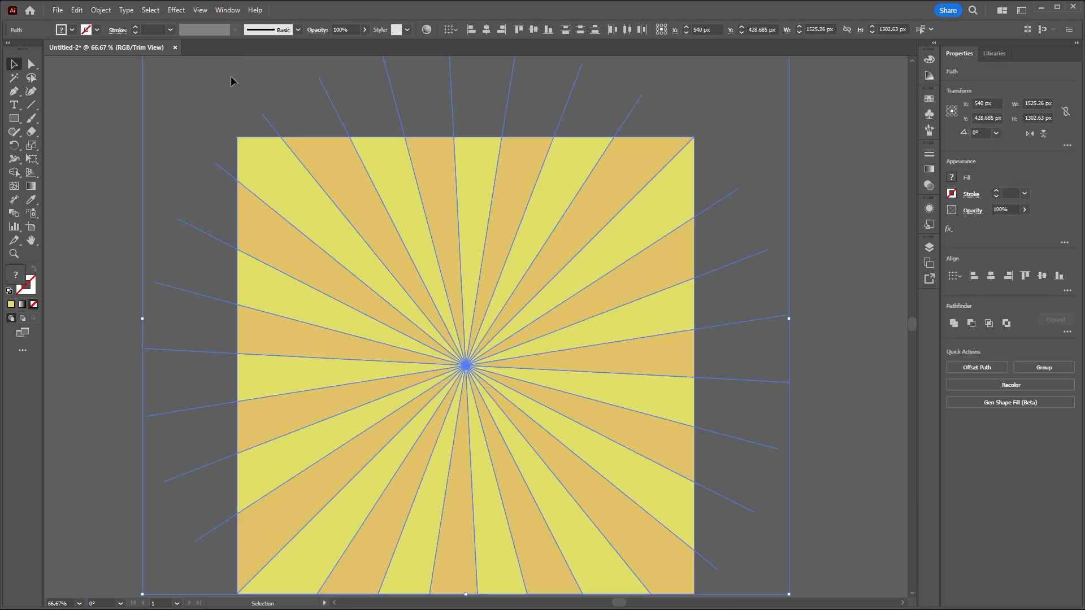
# Apply a Twist effect of 15° to bend the rays into a swirl
pyautogui.click(177, 10)
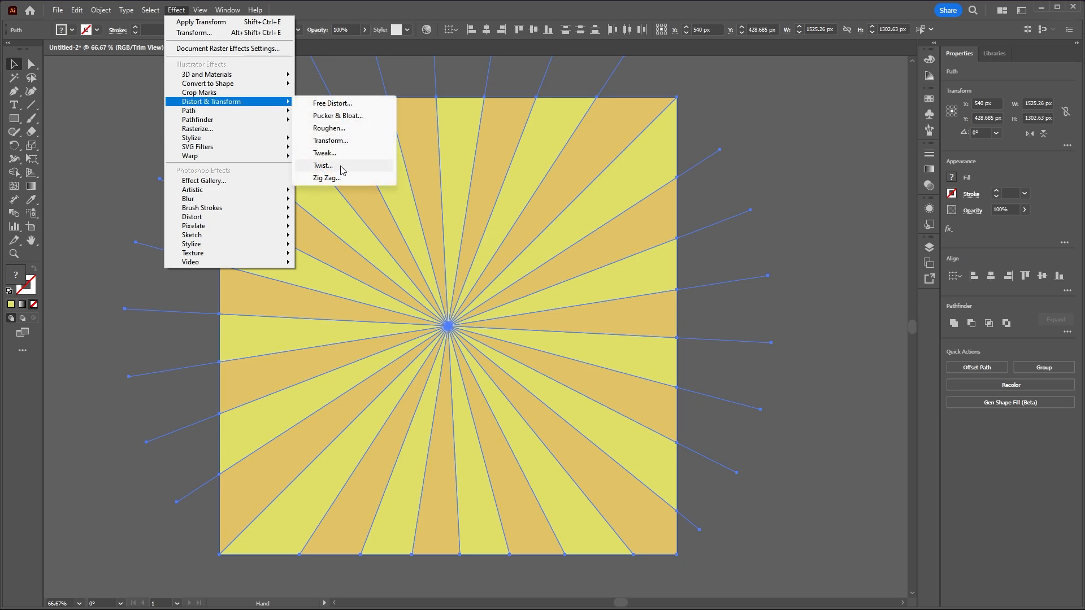
pyautogui.click(322, 165)
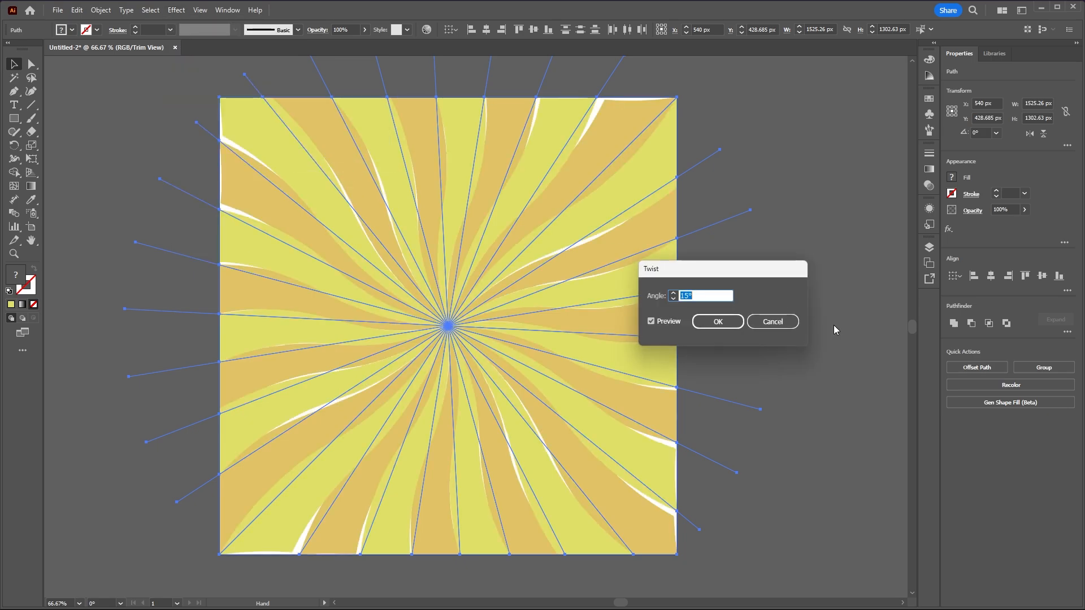
pyautogui.write('1')
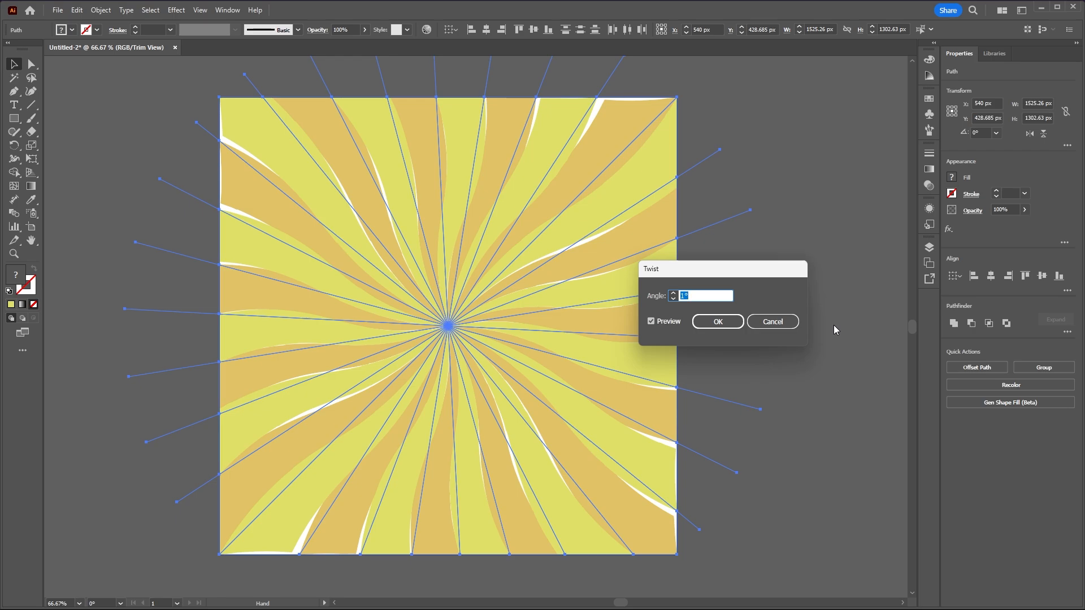
pyautogui.write('10')
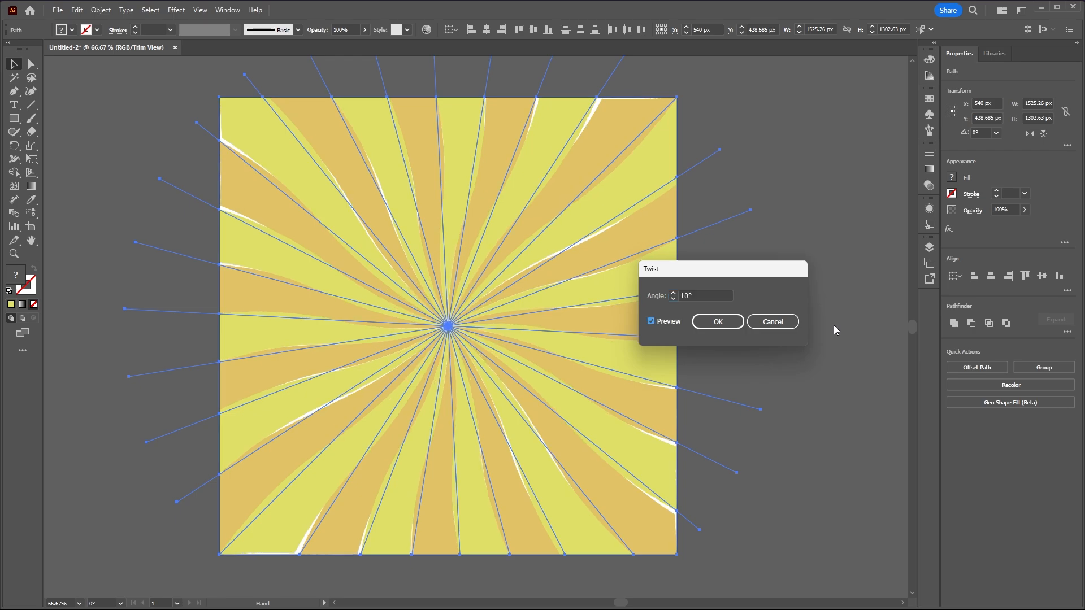
pyautogui.click(704, 295)
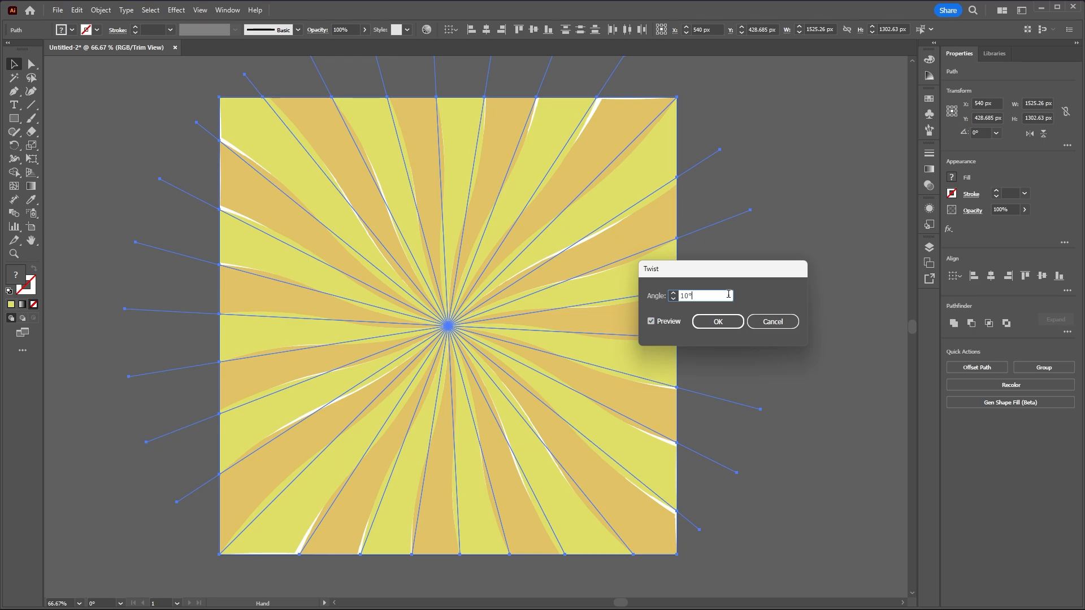
pyautogui.write('15')
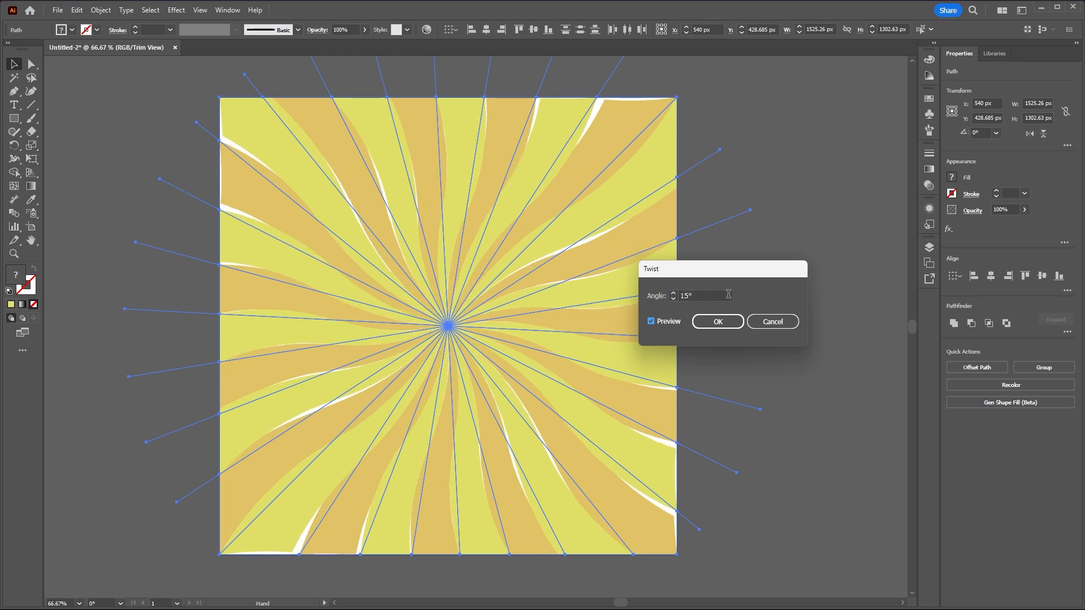
pyautogui.click(717, 321)
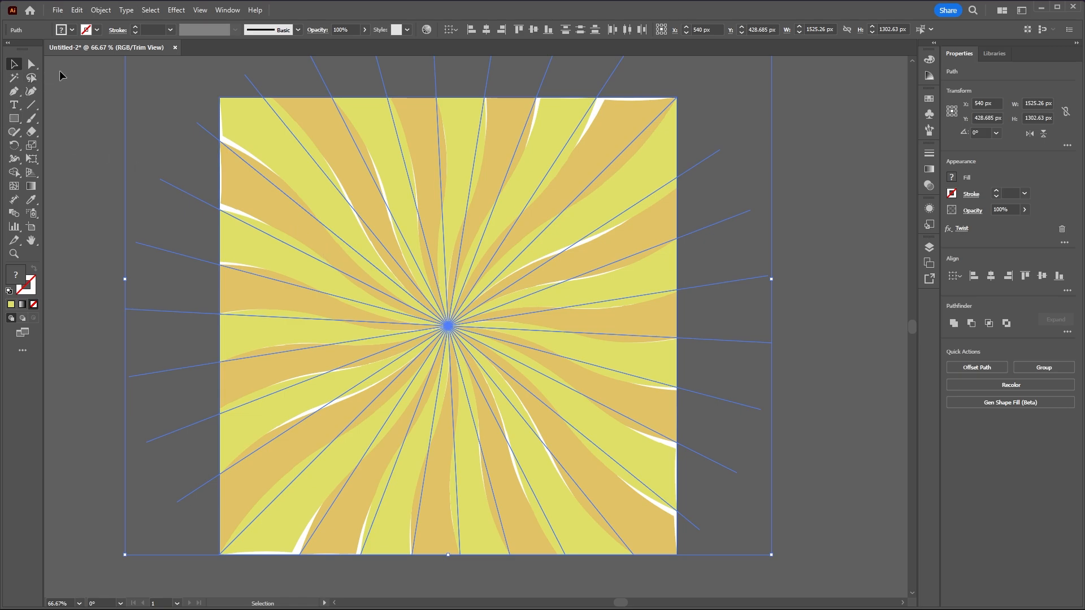
# Colour the background square pale yellow from a ray with the Eyedropper, then select all artwork
pyautogui.click(737, 584)
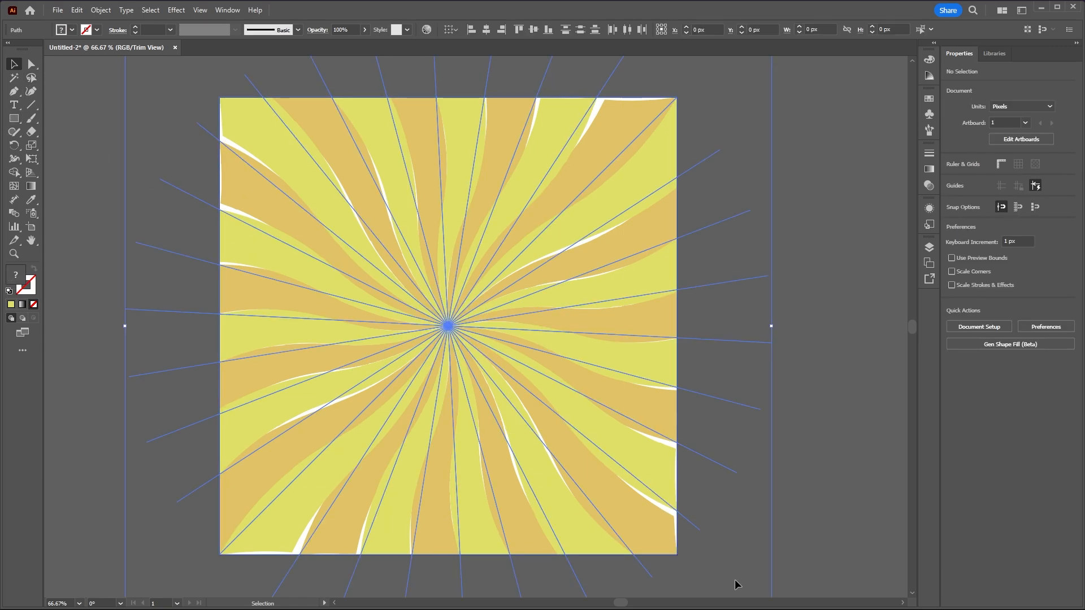
pyautogui.click(448, 326)
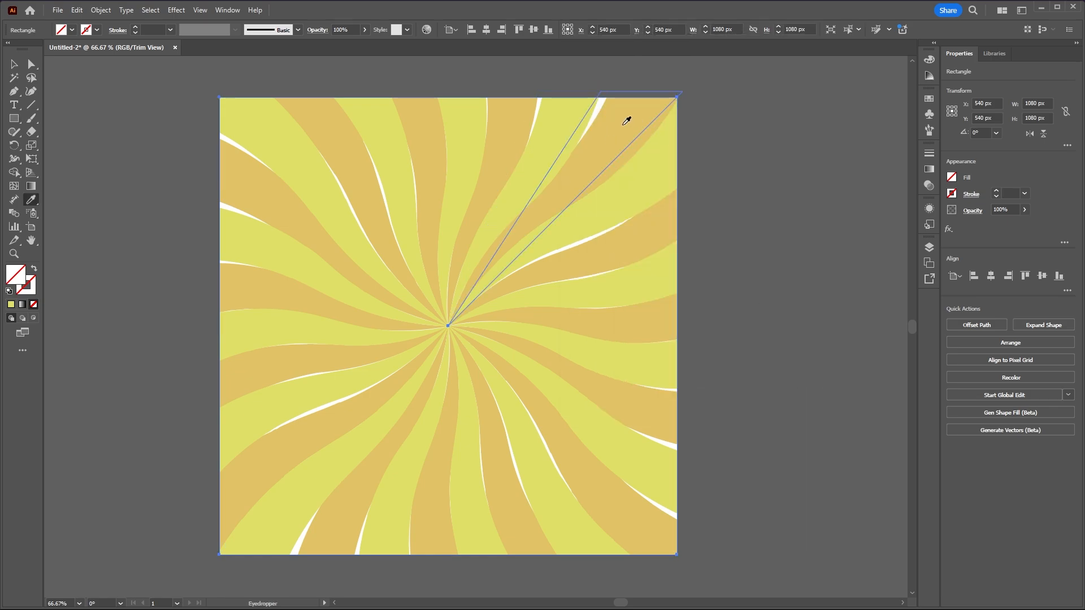
pyautogui.click(626, 121)
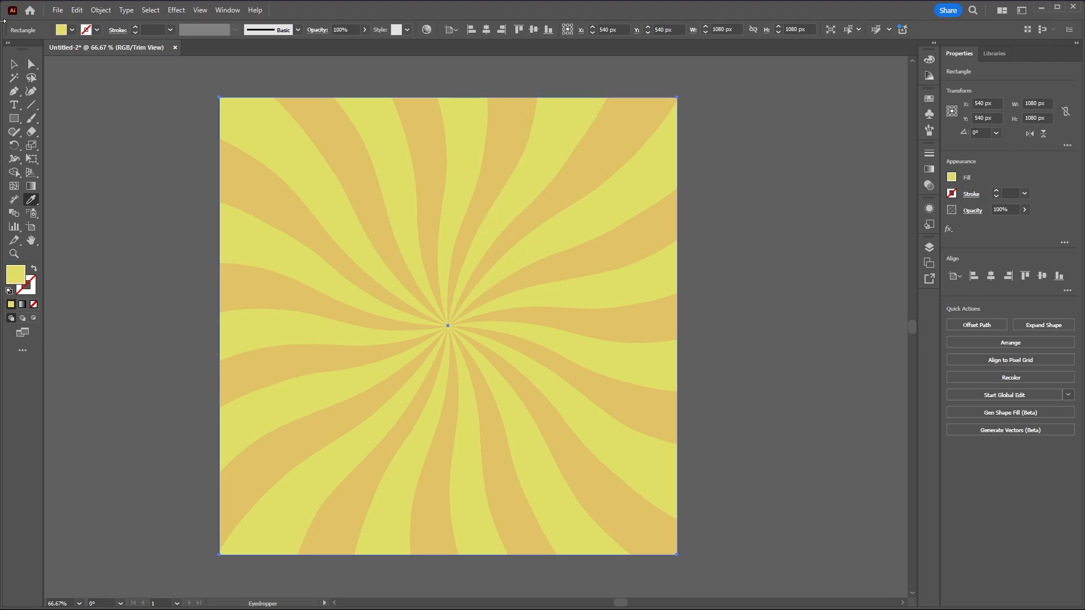
pyautogui.click(720, 591)
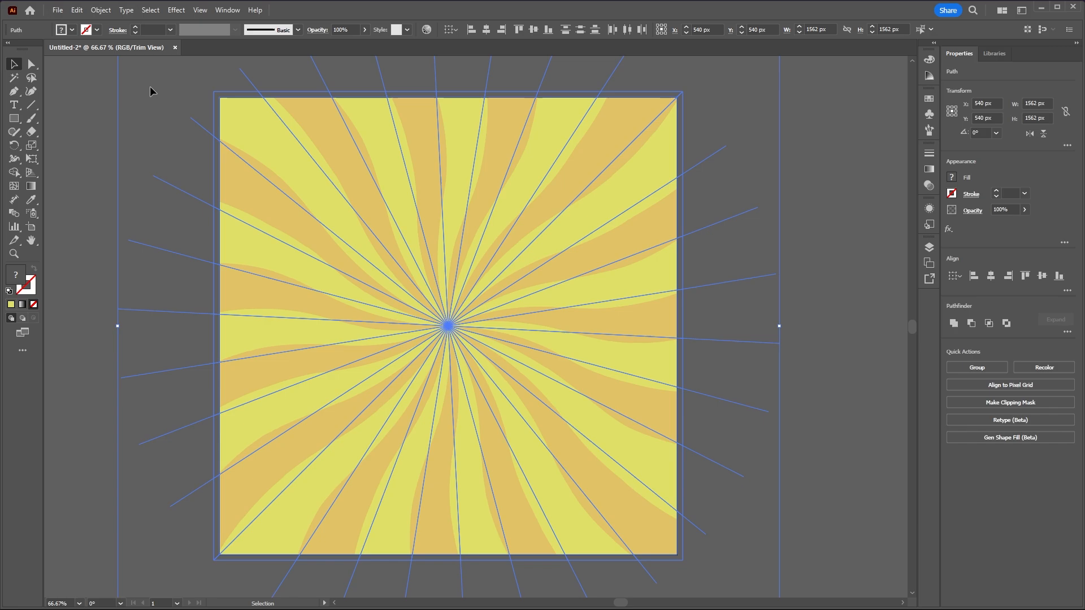
pyautogui.moveTo(624, 205)
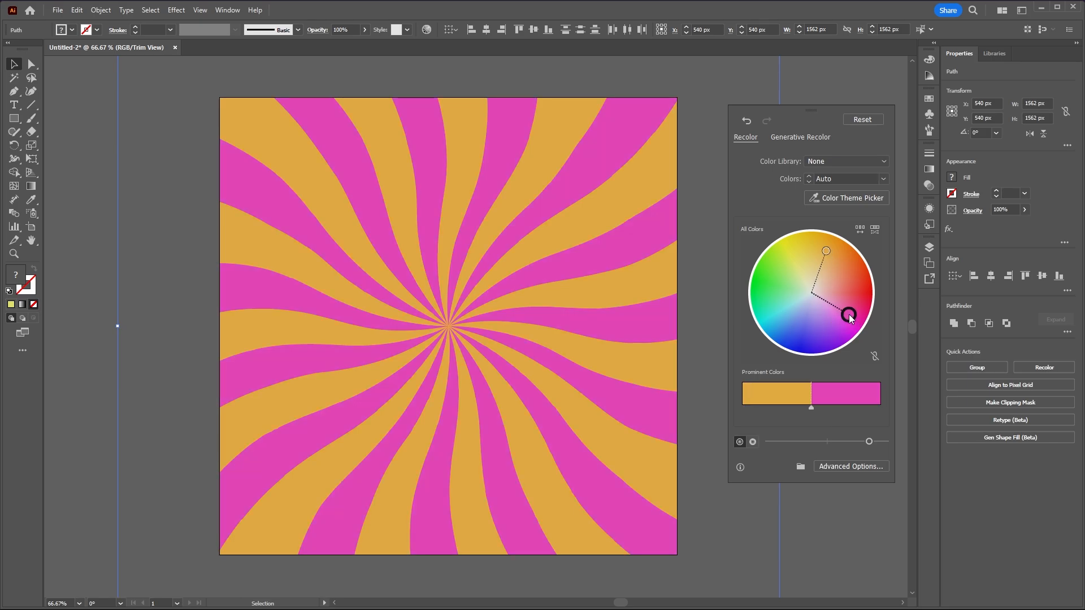
pyautogui.moveTo(802, 167)
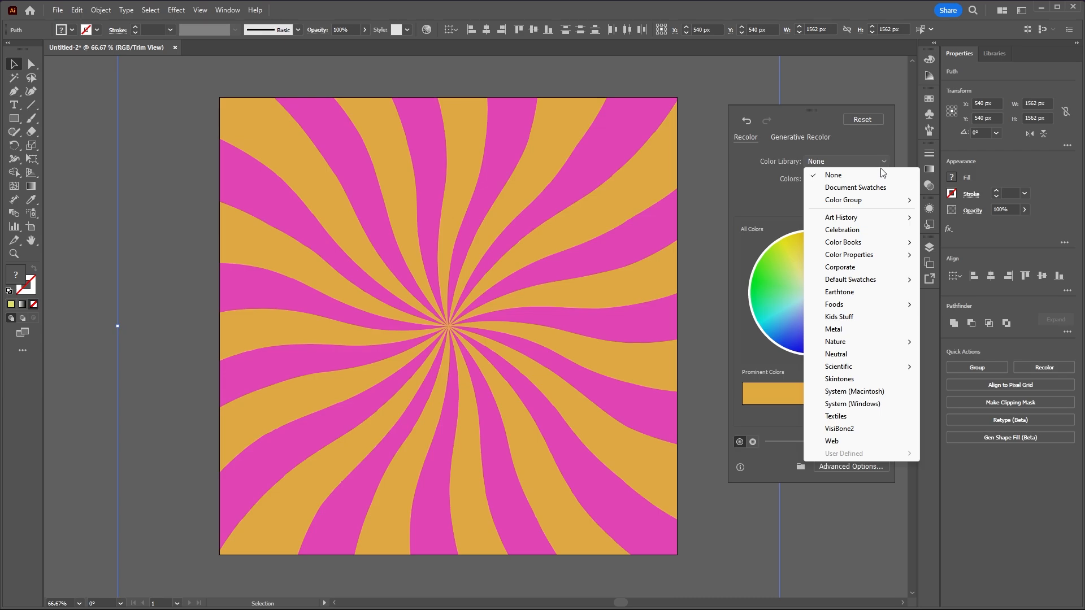
pyautogui.moveTo(843, 242)
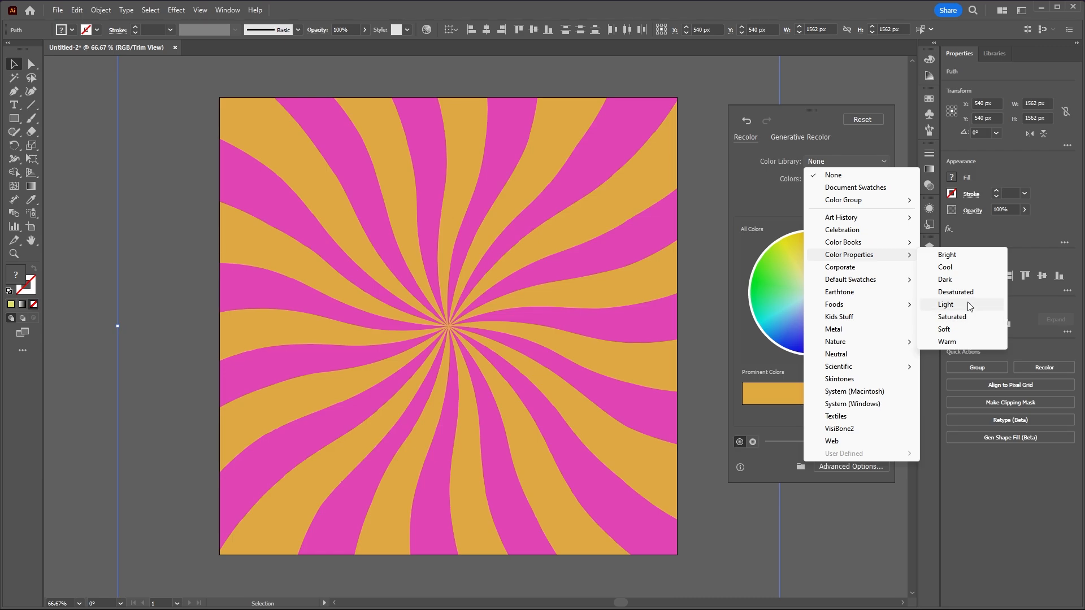
# Recolour the swirl with the Light library, then the Saturated library for yellow and cyan rays
pyautogui.click(945, 304)
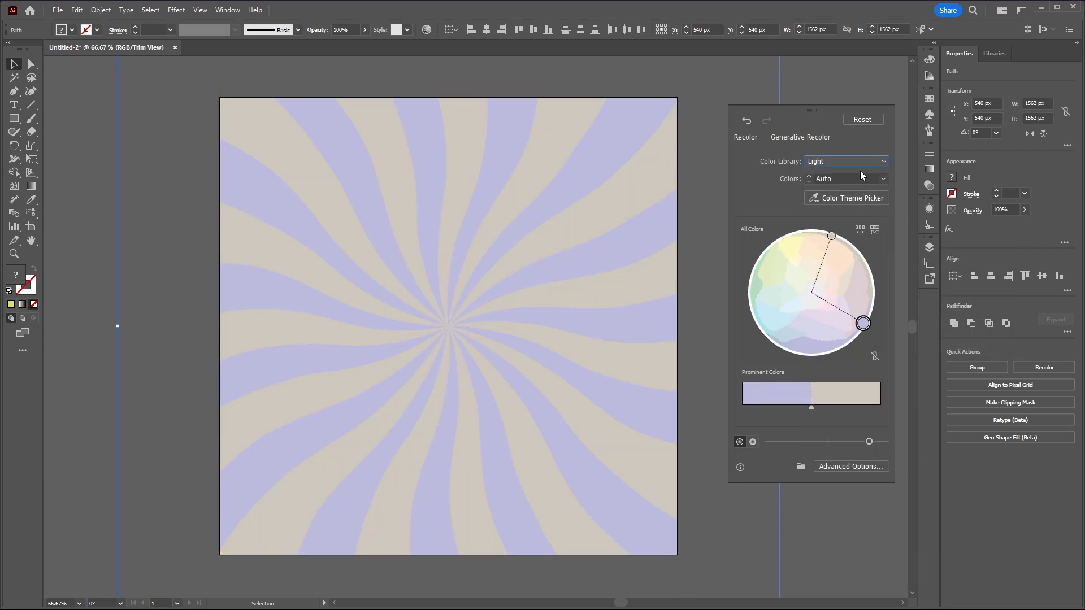
pyautogui.click(845, 160)
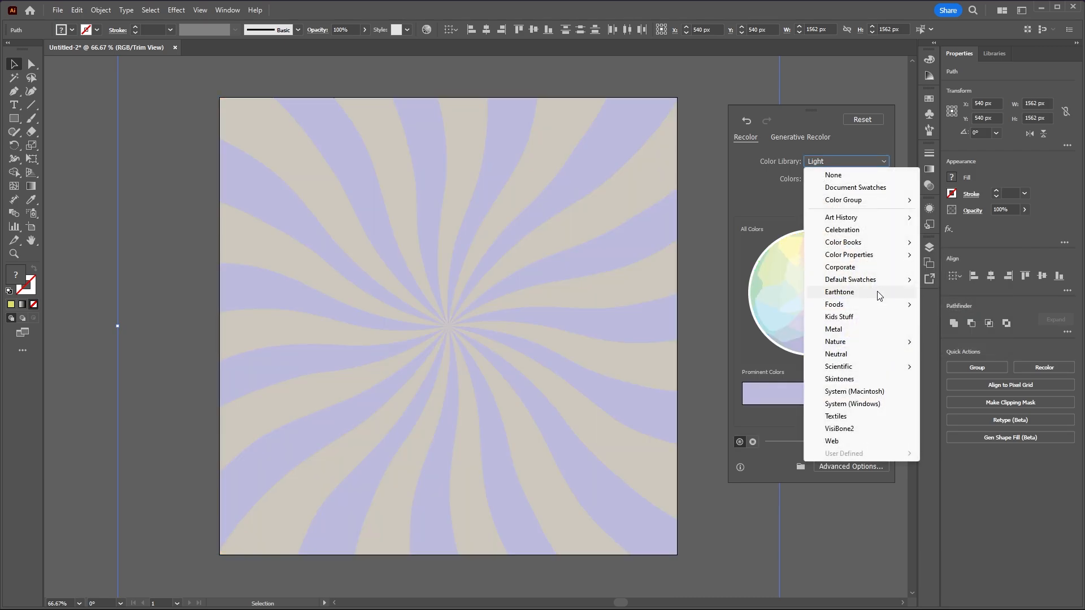
pyautogui.moveTo(849, 255)
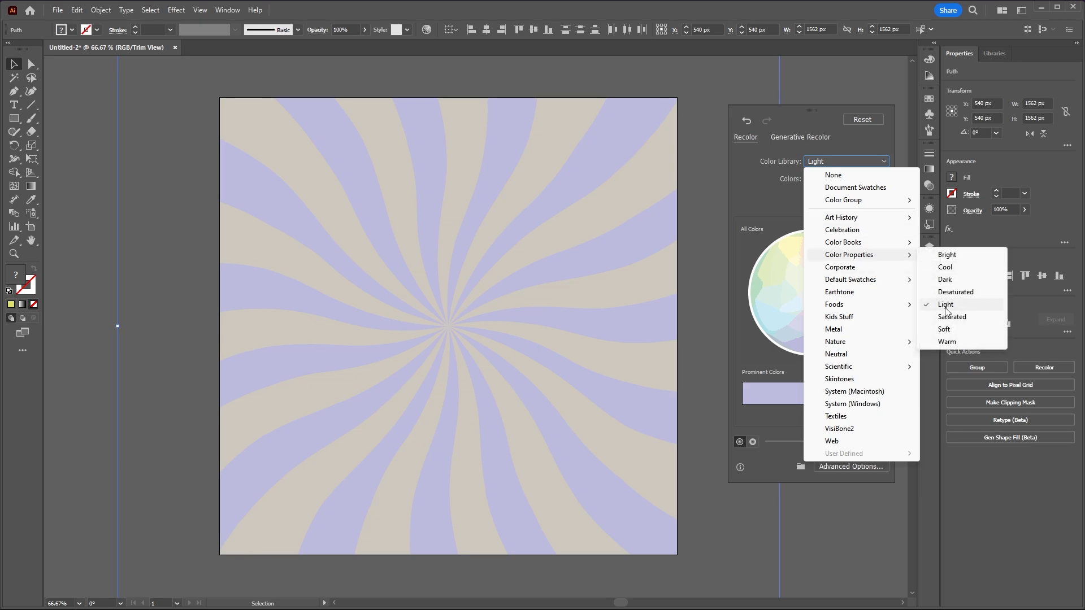
pyautogui.click(951, 317)
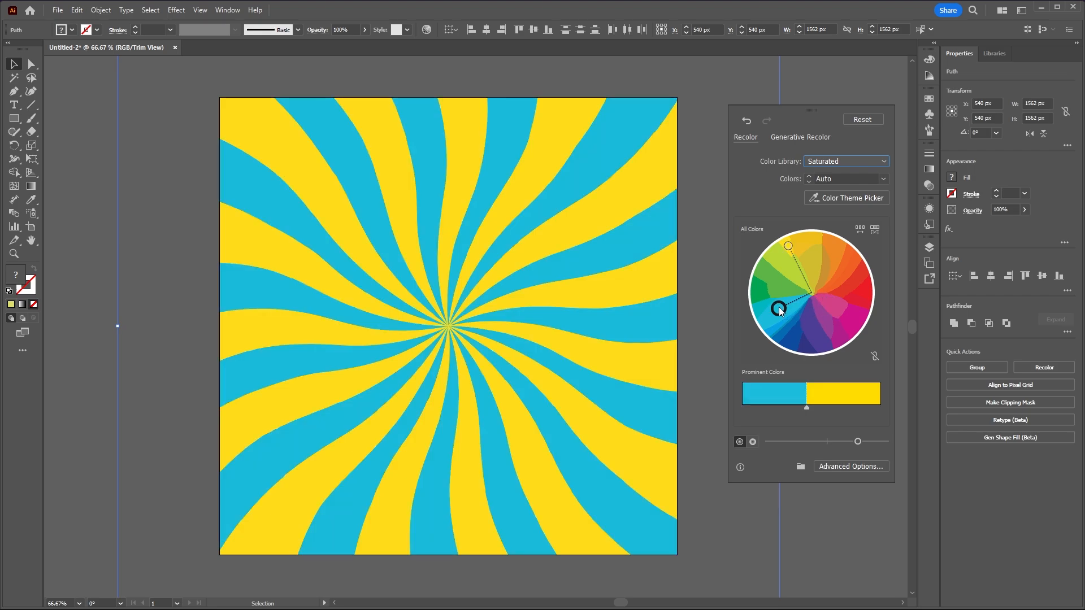
pyautogui.moveTo(803, 166)
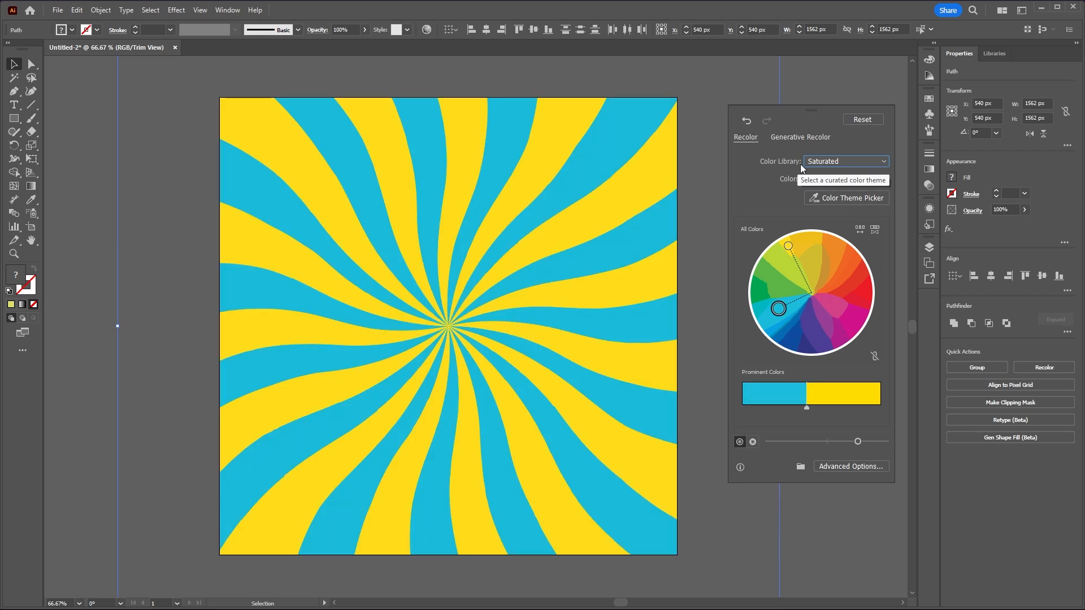